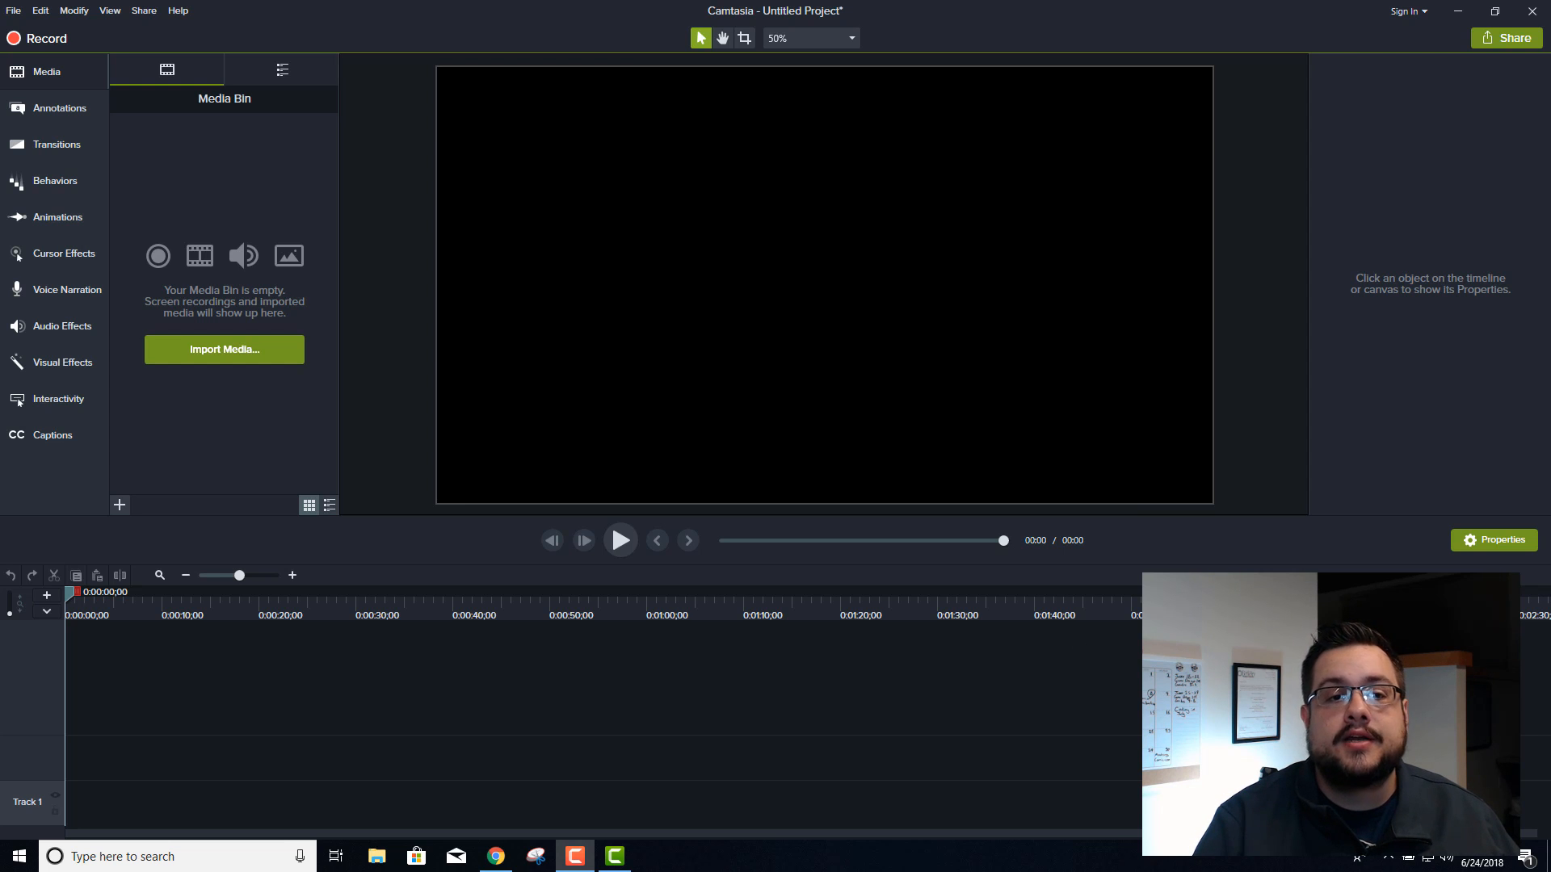
pyautogui.moveTo(388, 494)
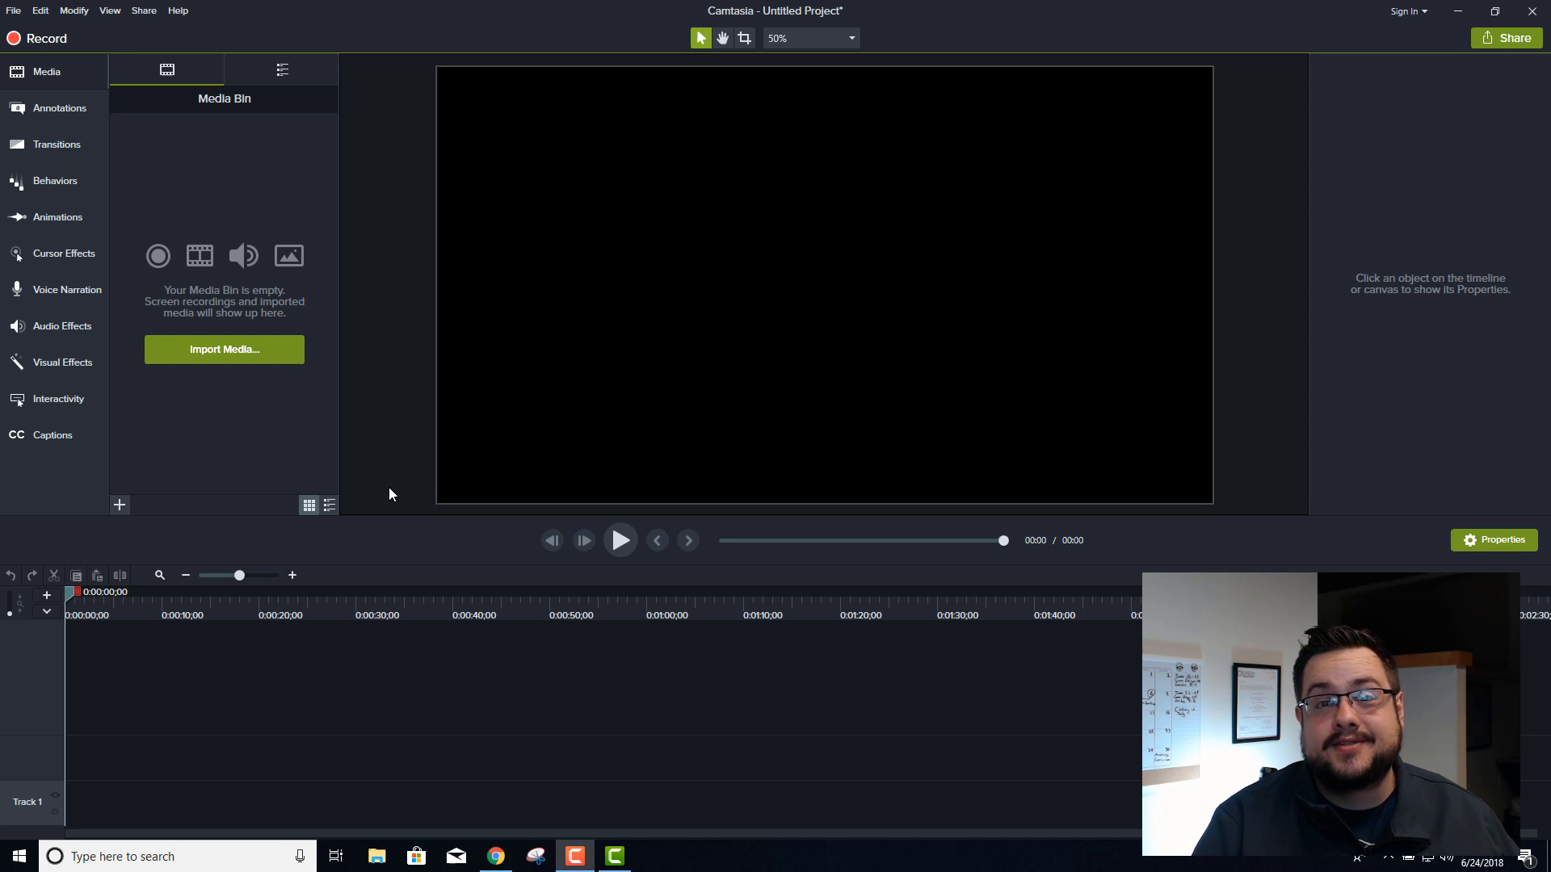
# Dismiss the no-media warning, import the TutorialOutroPatreonPlug MP4, and place it on Track 1
pyautogui.click(144, 10)
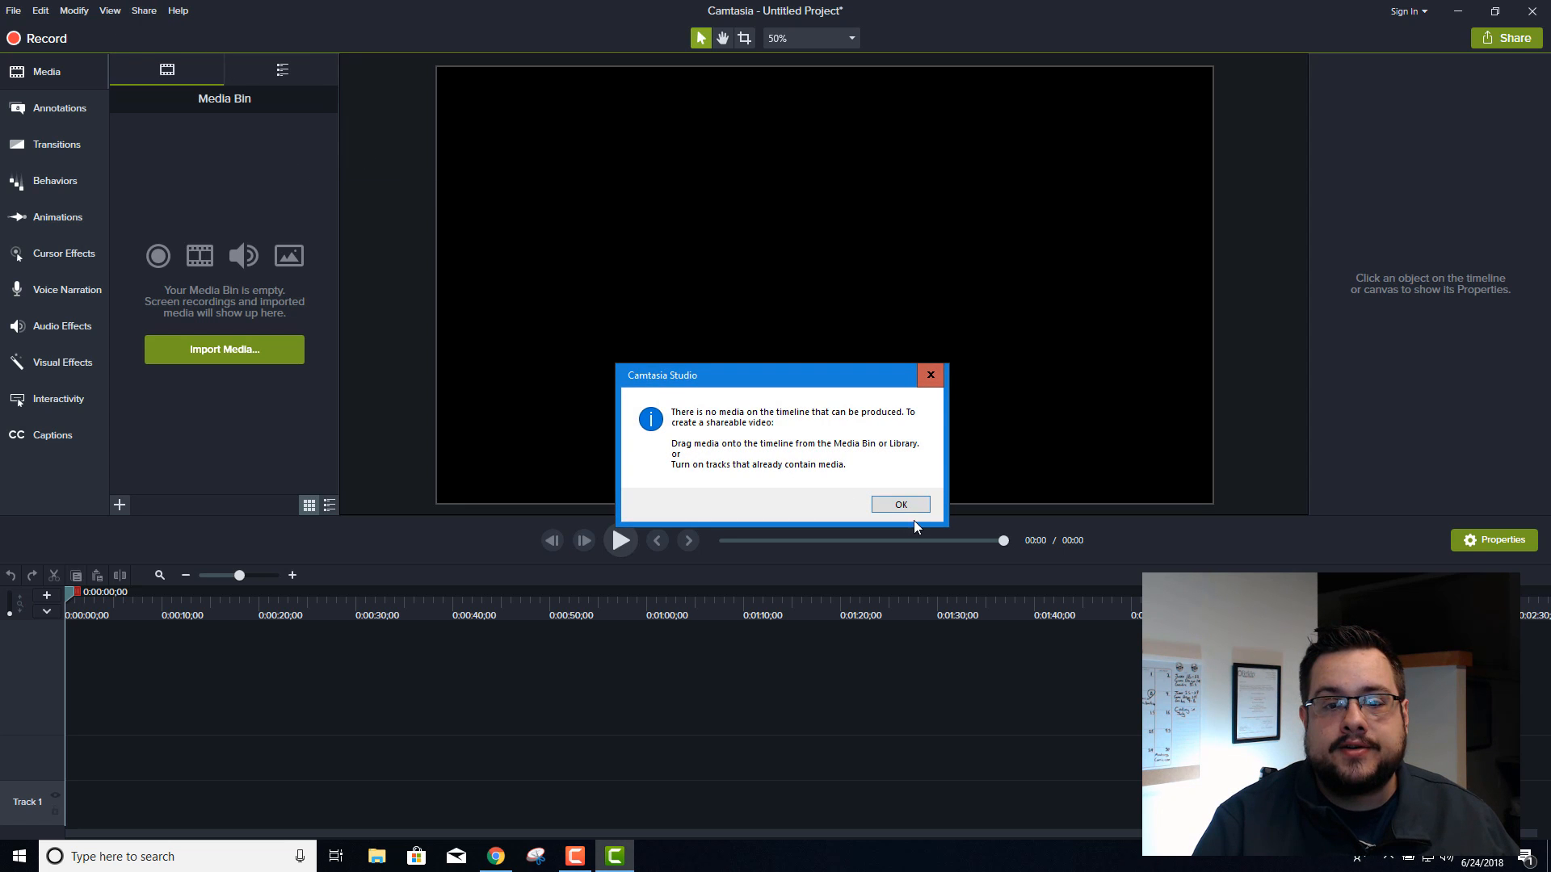
pyautogui.click(178, 10)
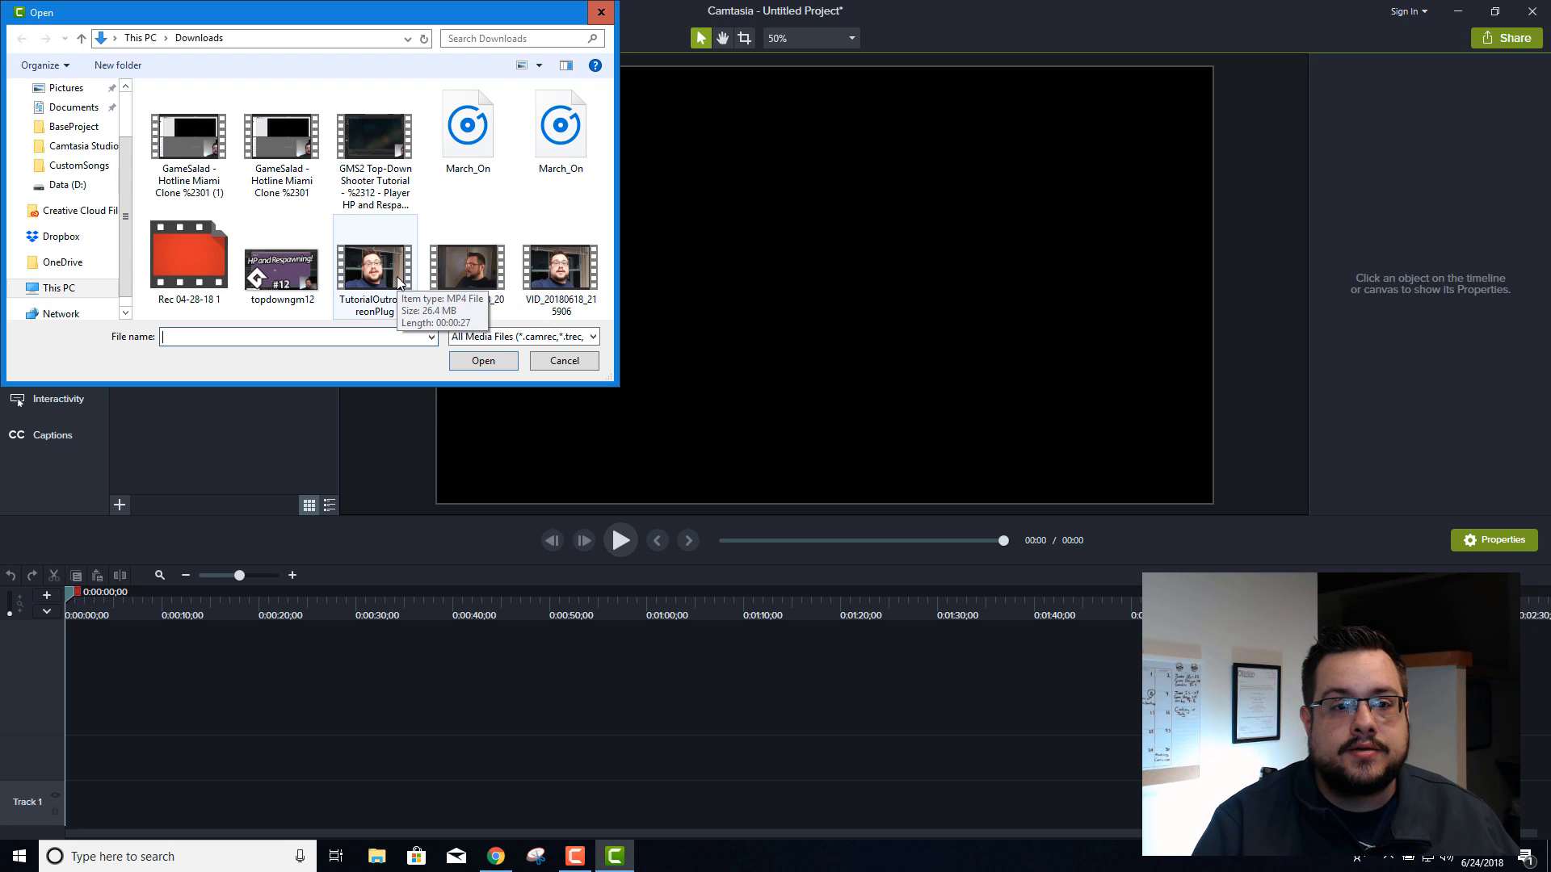
pyautogui.click(483, 360)
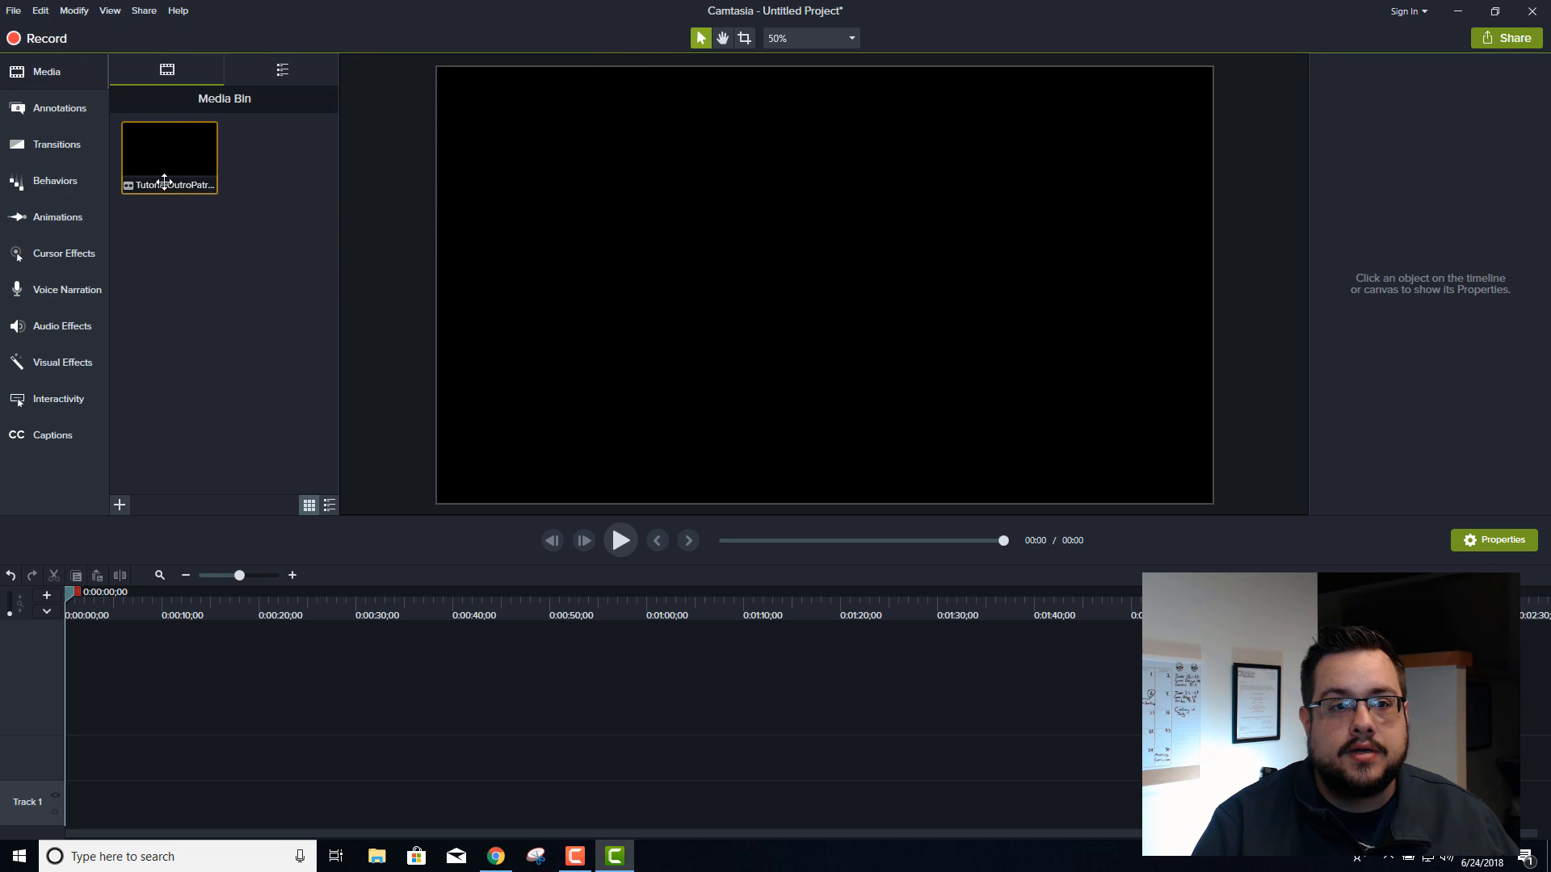
pyautogui.moveTo(168, 159); pyautogui.dragTo(201, 794)
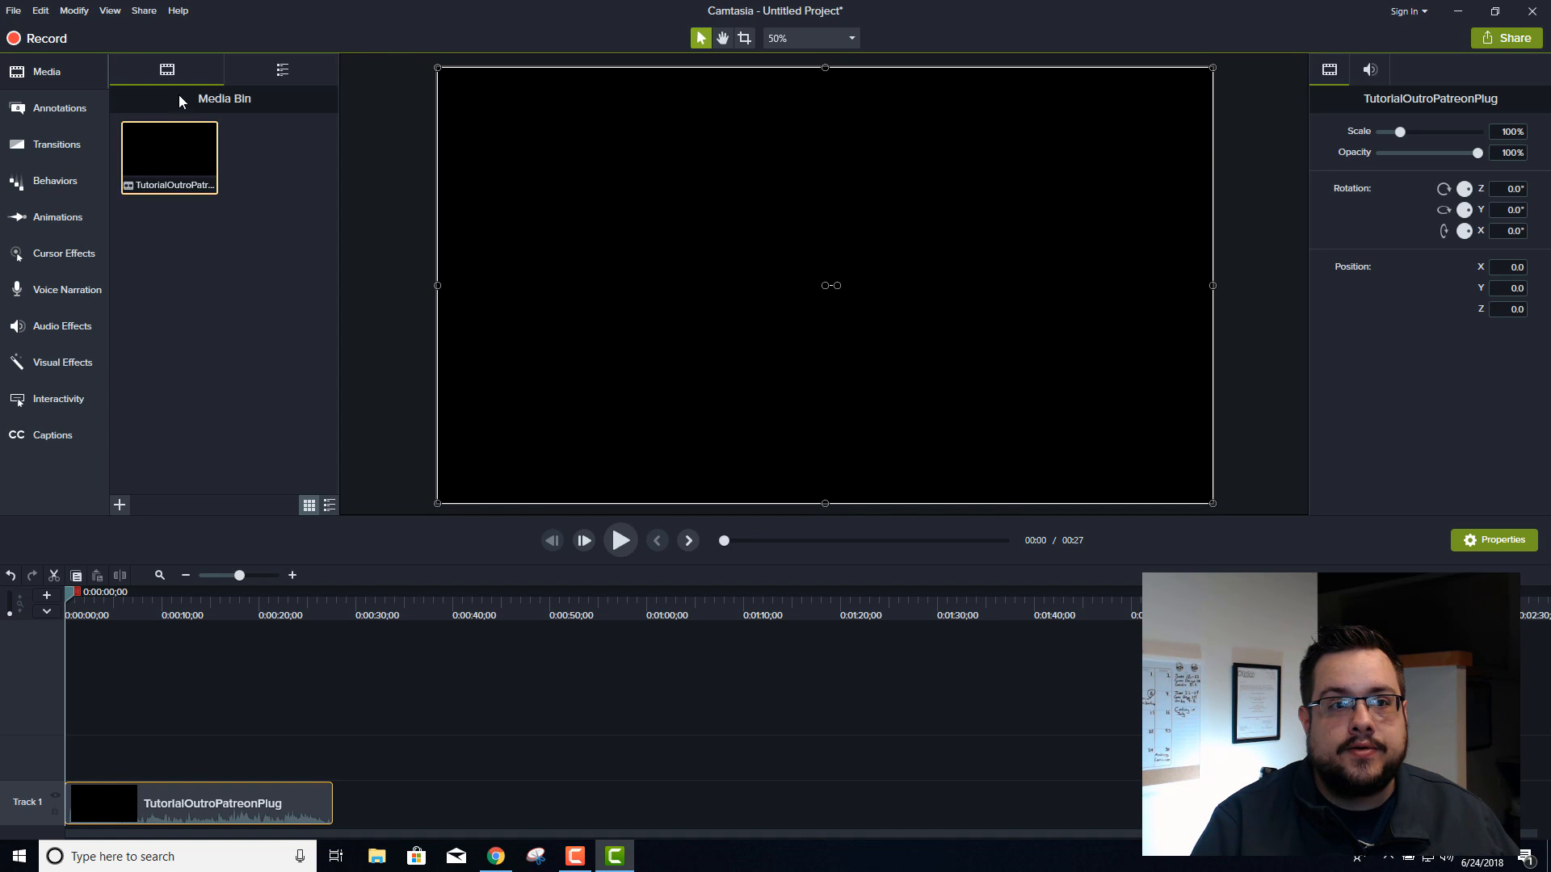
pyautogui.click(1505, 38)
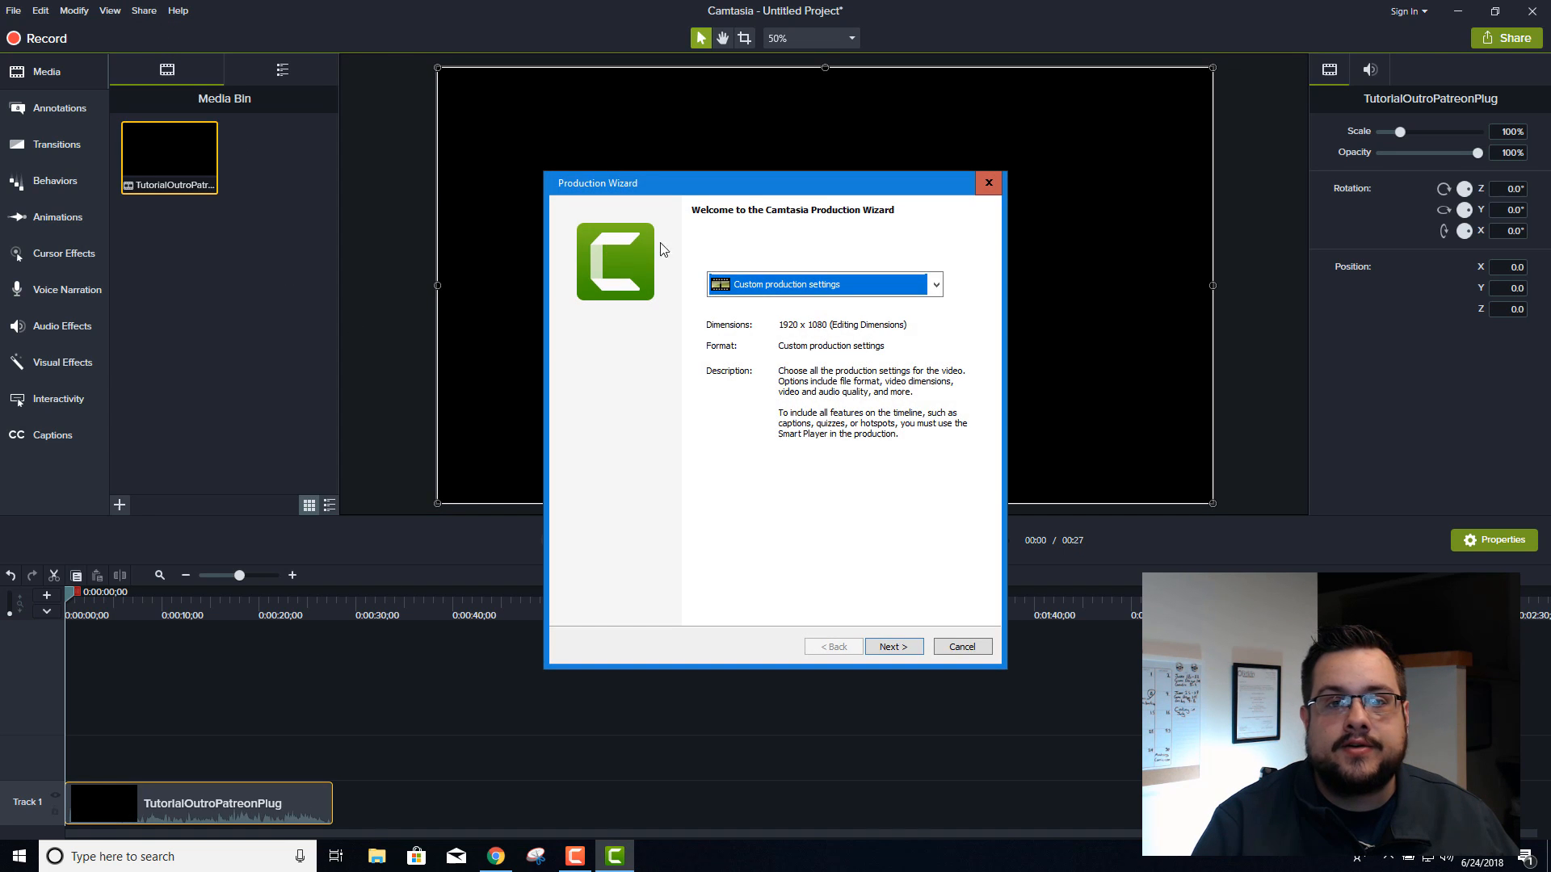
pyautogui.click(930, 284)
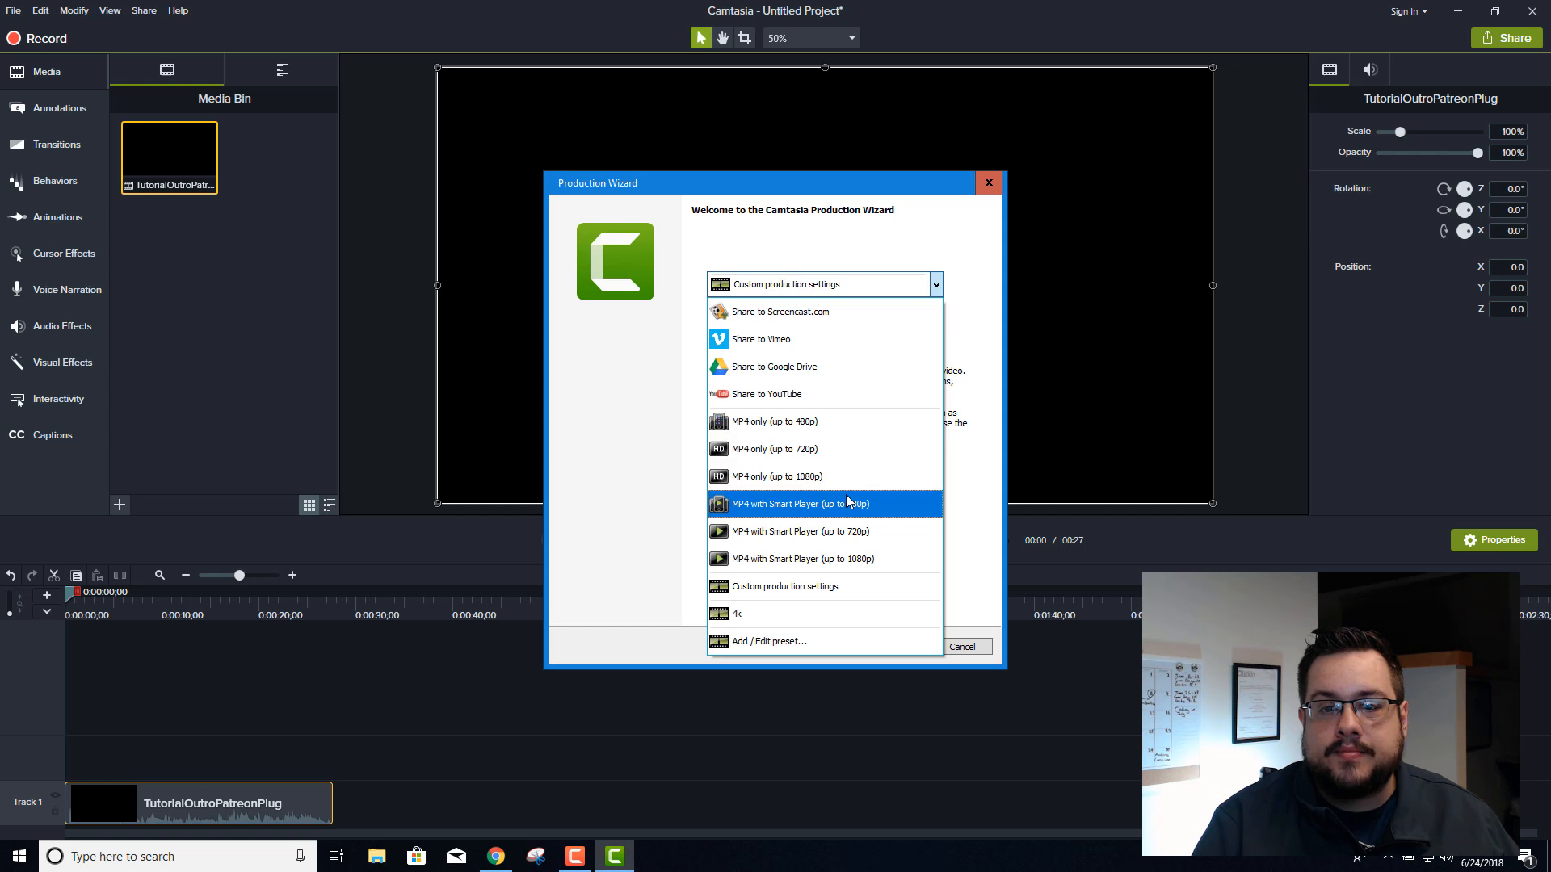
pyautogui.moveTo(831, 476)
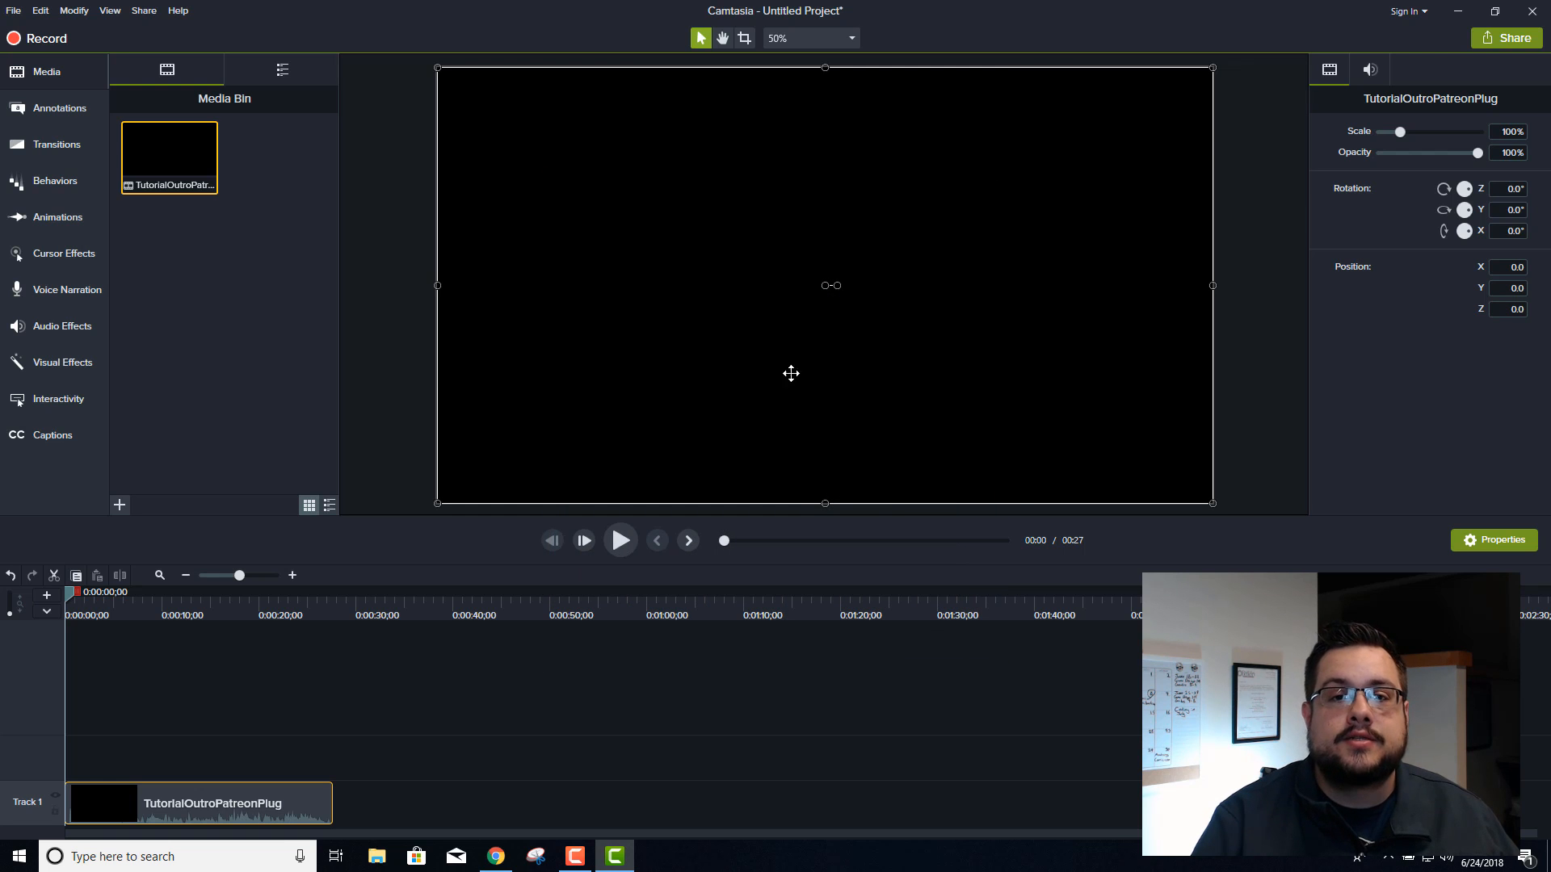
pyautogui.moveTo(719, 80)
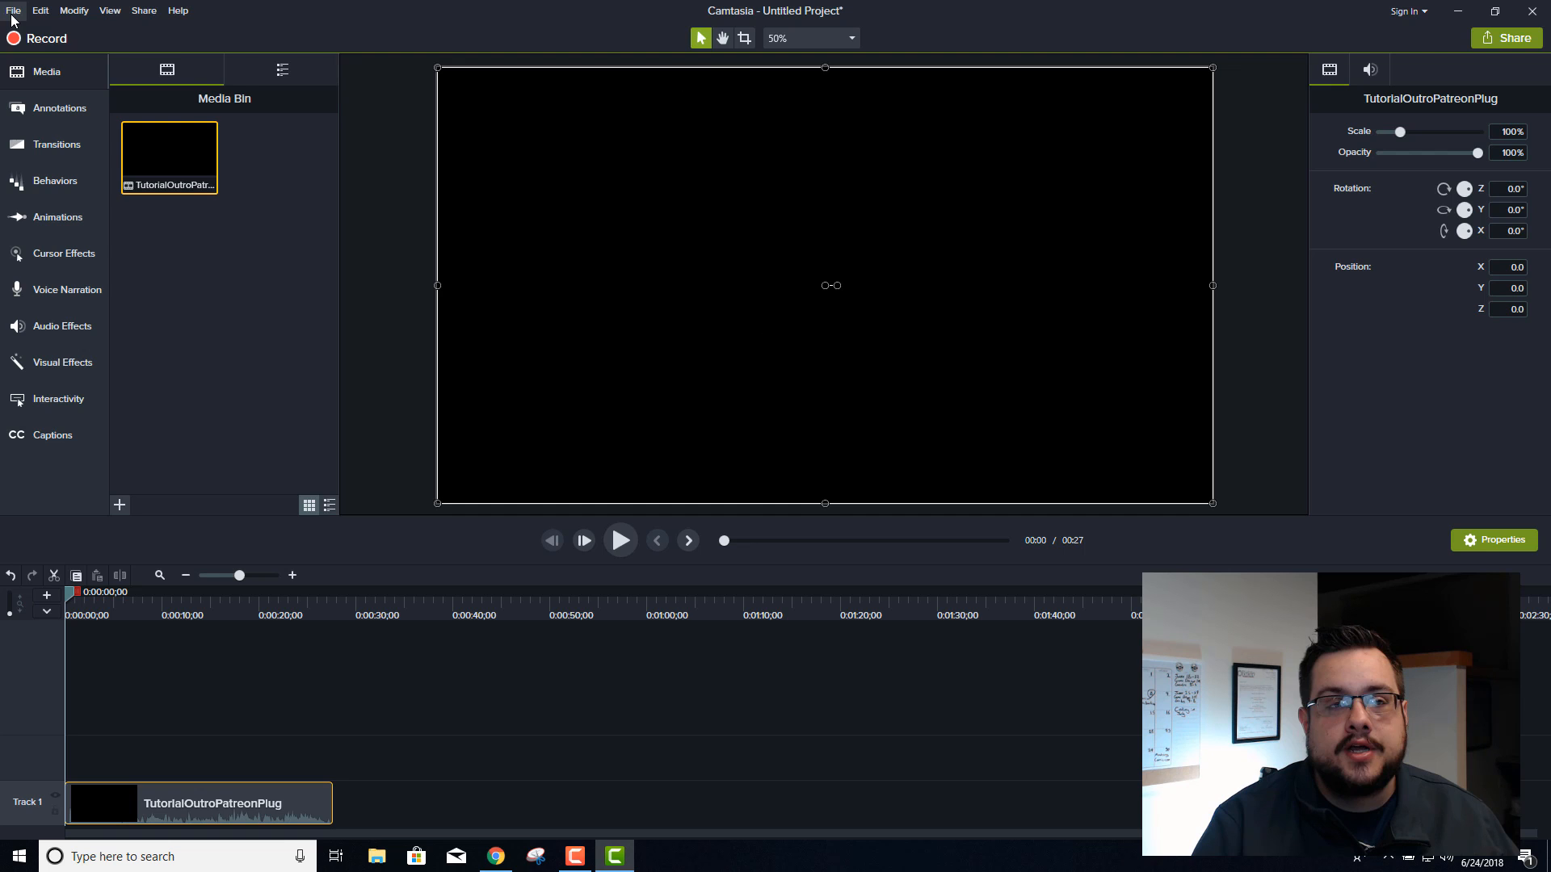
# Review the canvas dimension presets in Project Settings, then switch to the Chrome browser
pyautogui.click(14, 10)
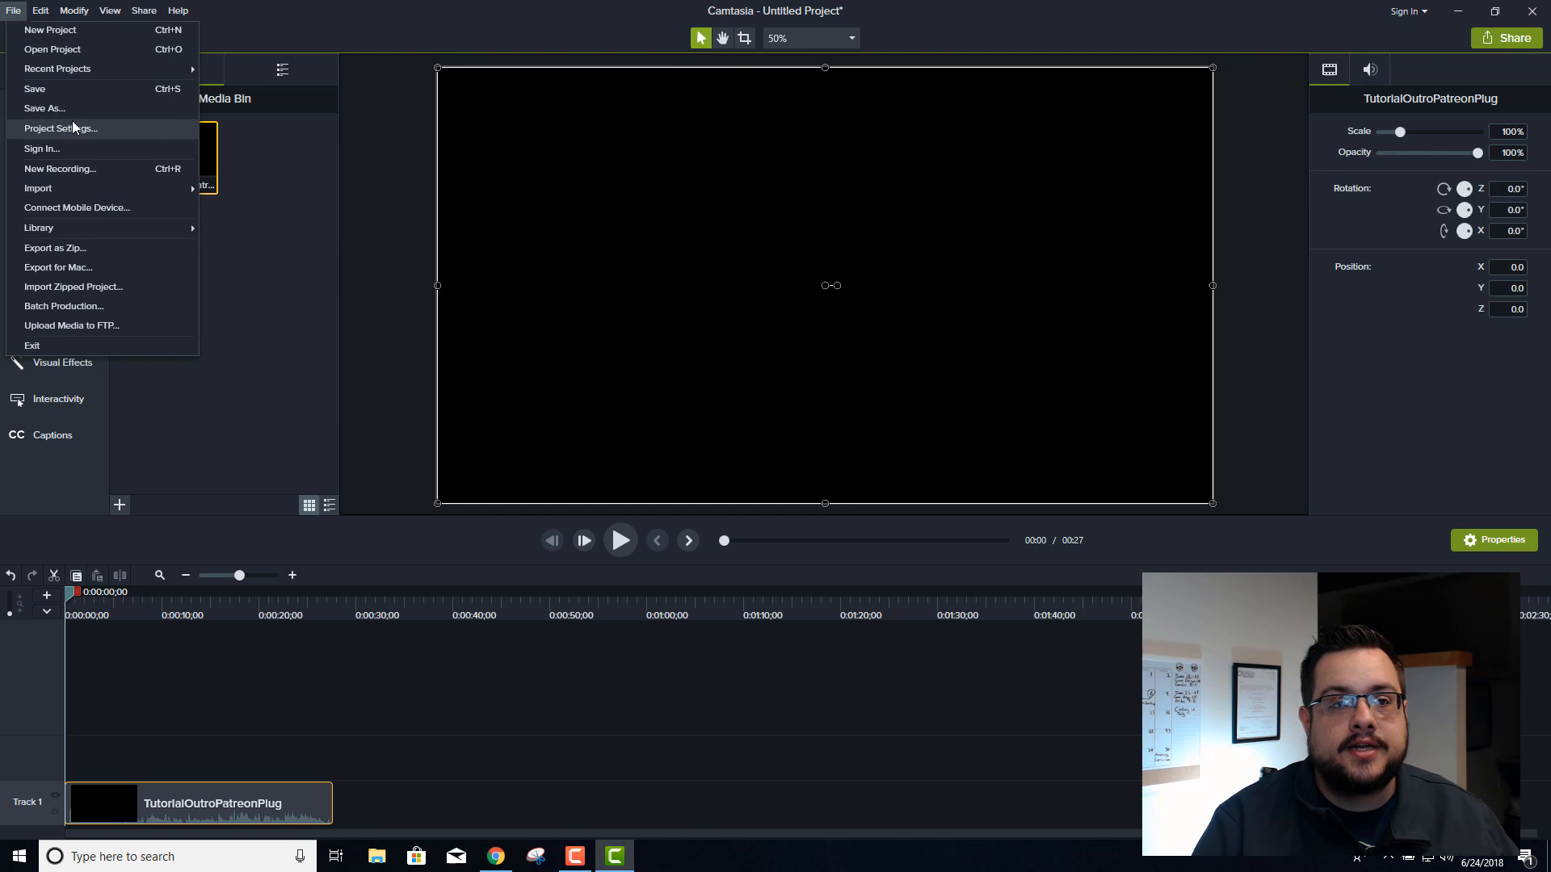
pyautogui.click(58, 129)
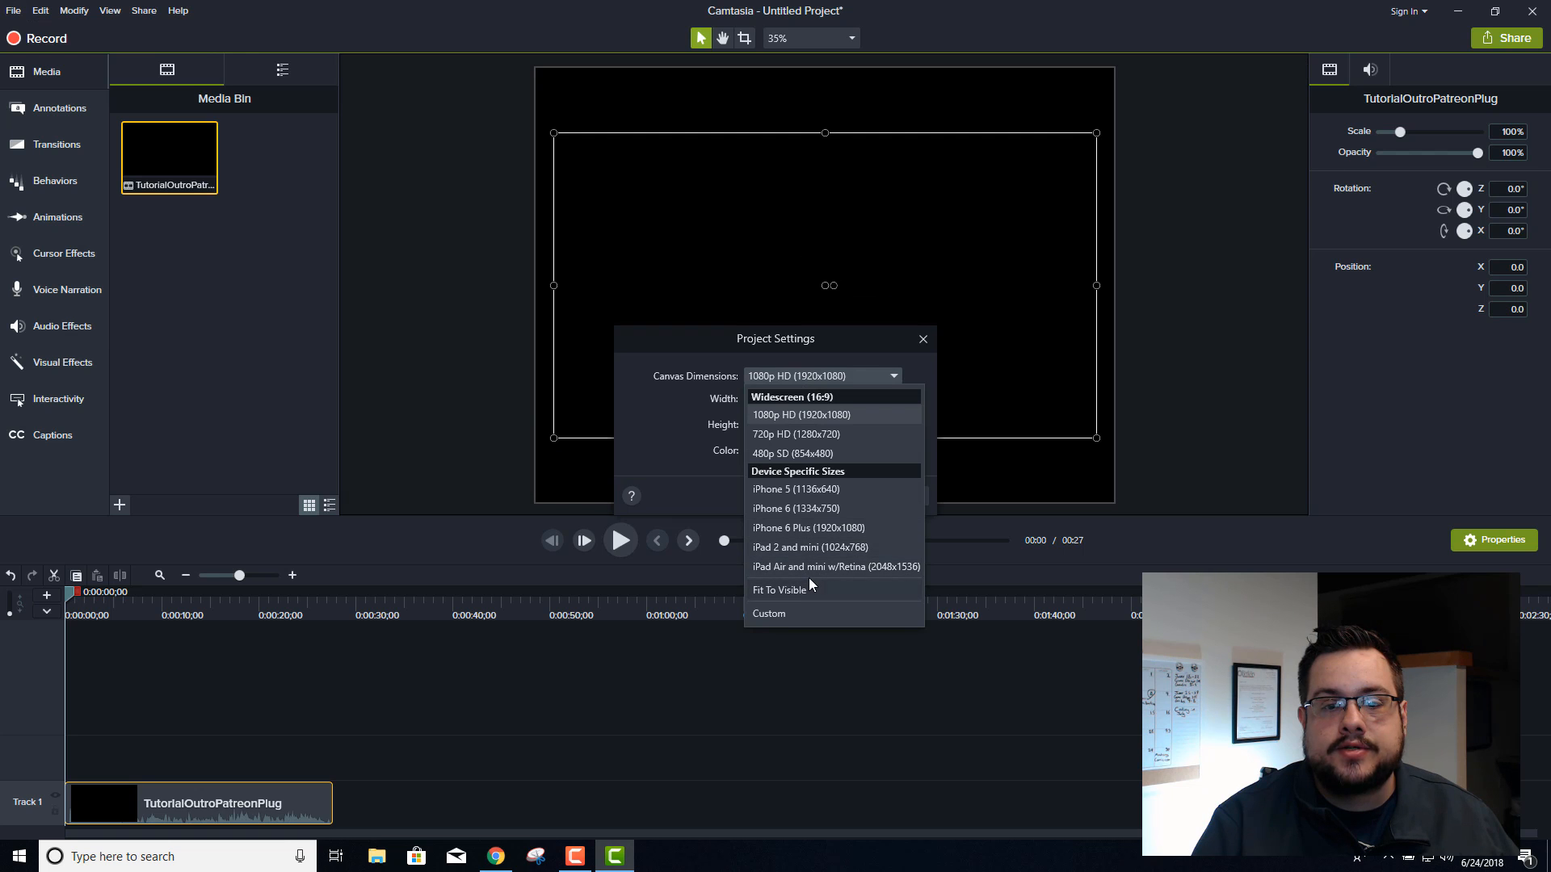
pyautogui.moveTo(880, 576)
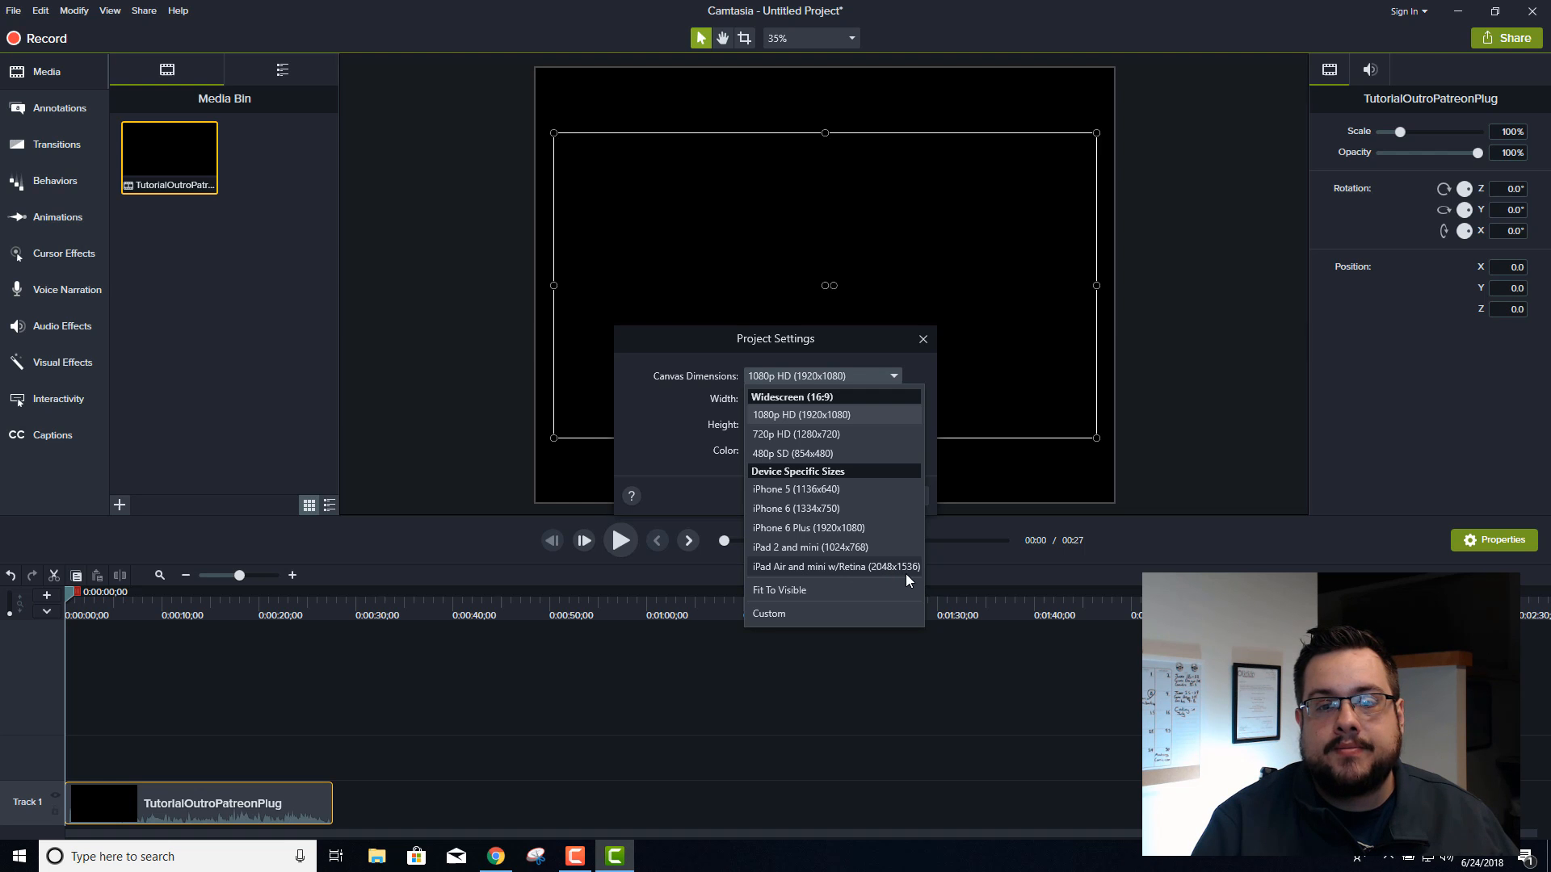
pyautogui.moveTo(887, 585)
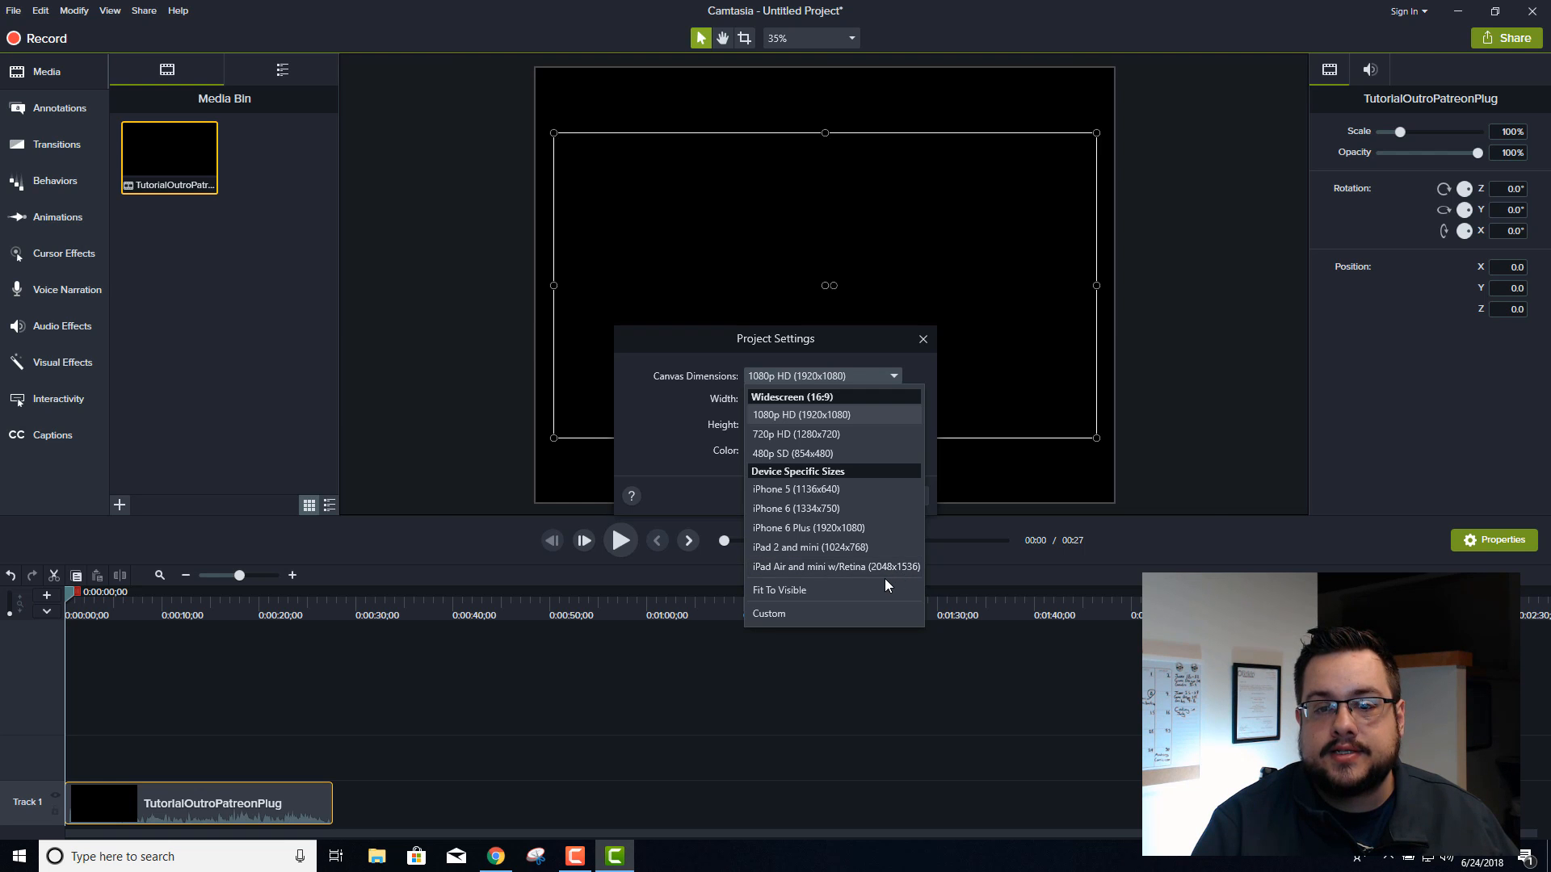
pyautogui.click(768, 613)
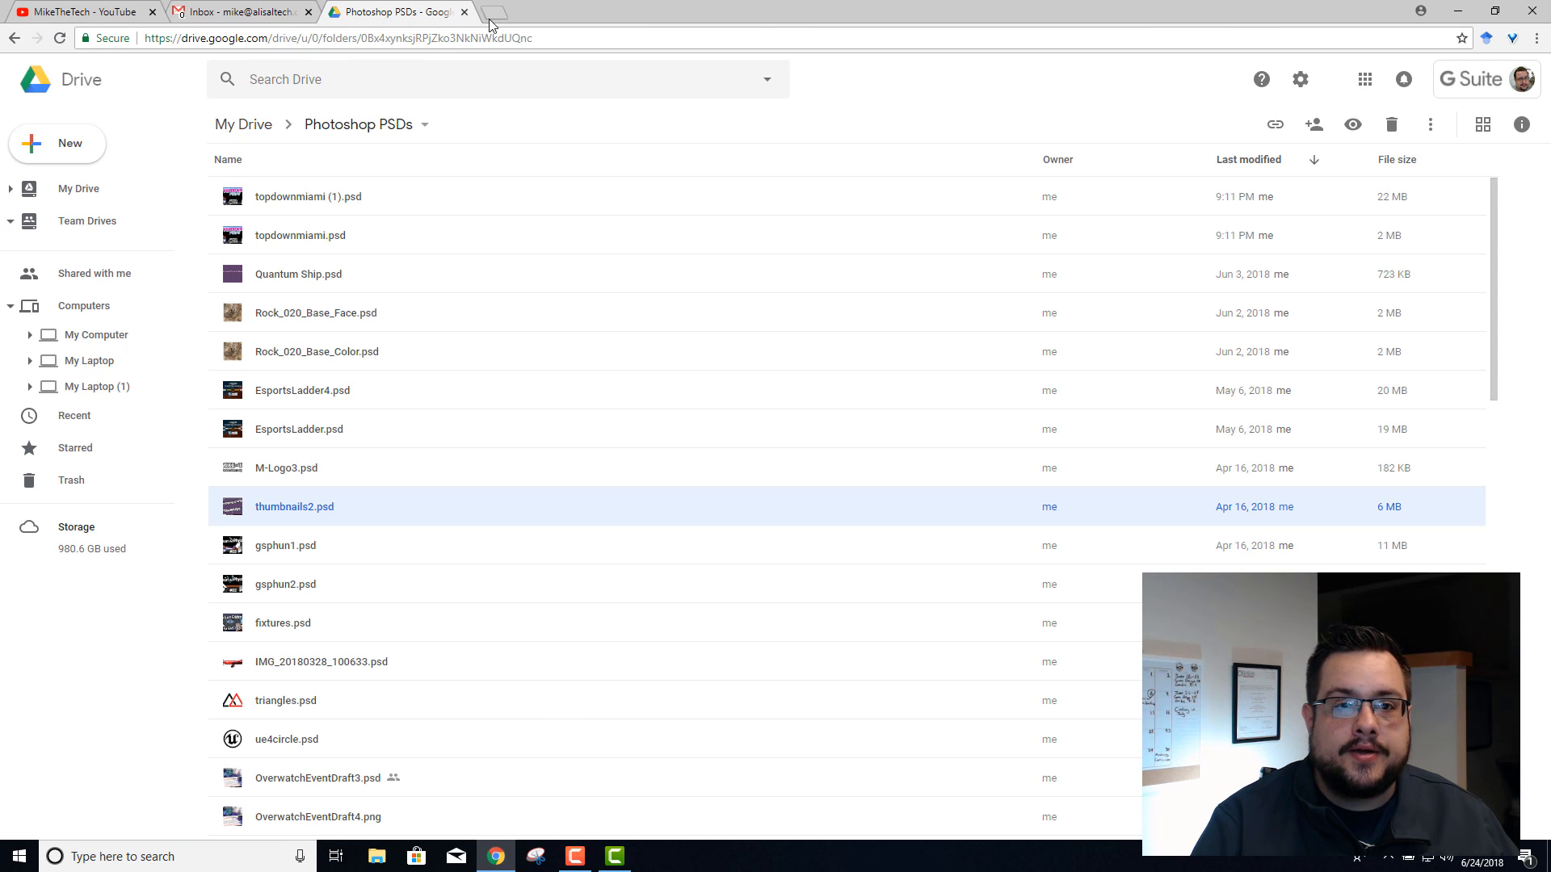
# Search Google for 'hd resolution 4k' to check the 4K pixel dimensions
pyautogui.write('hd resolution 4k')
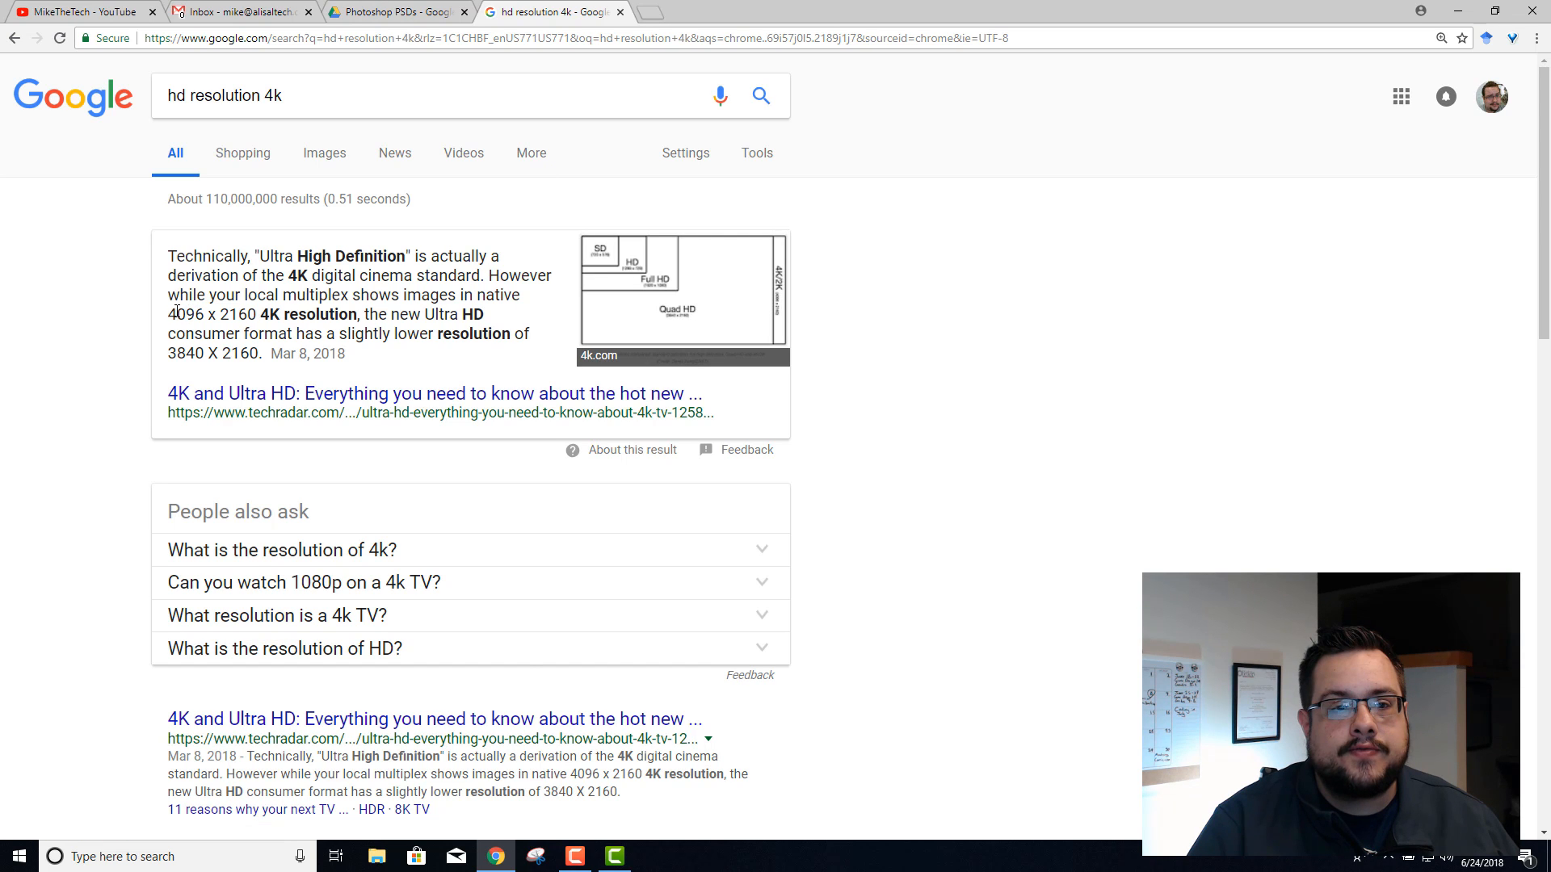
pyautogui.click(613, 857)
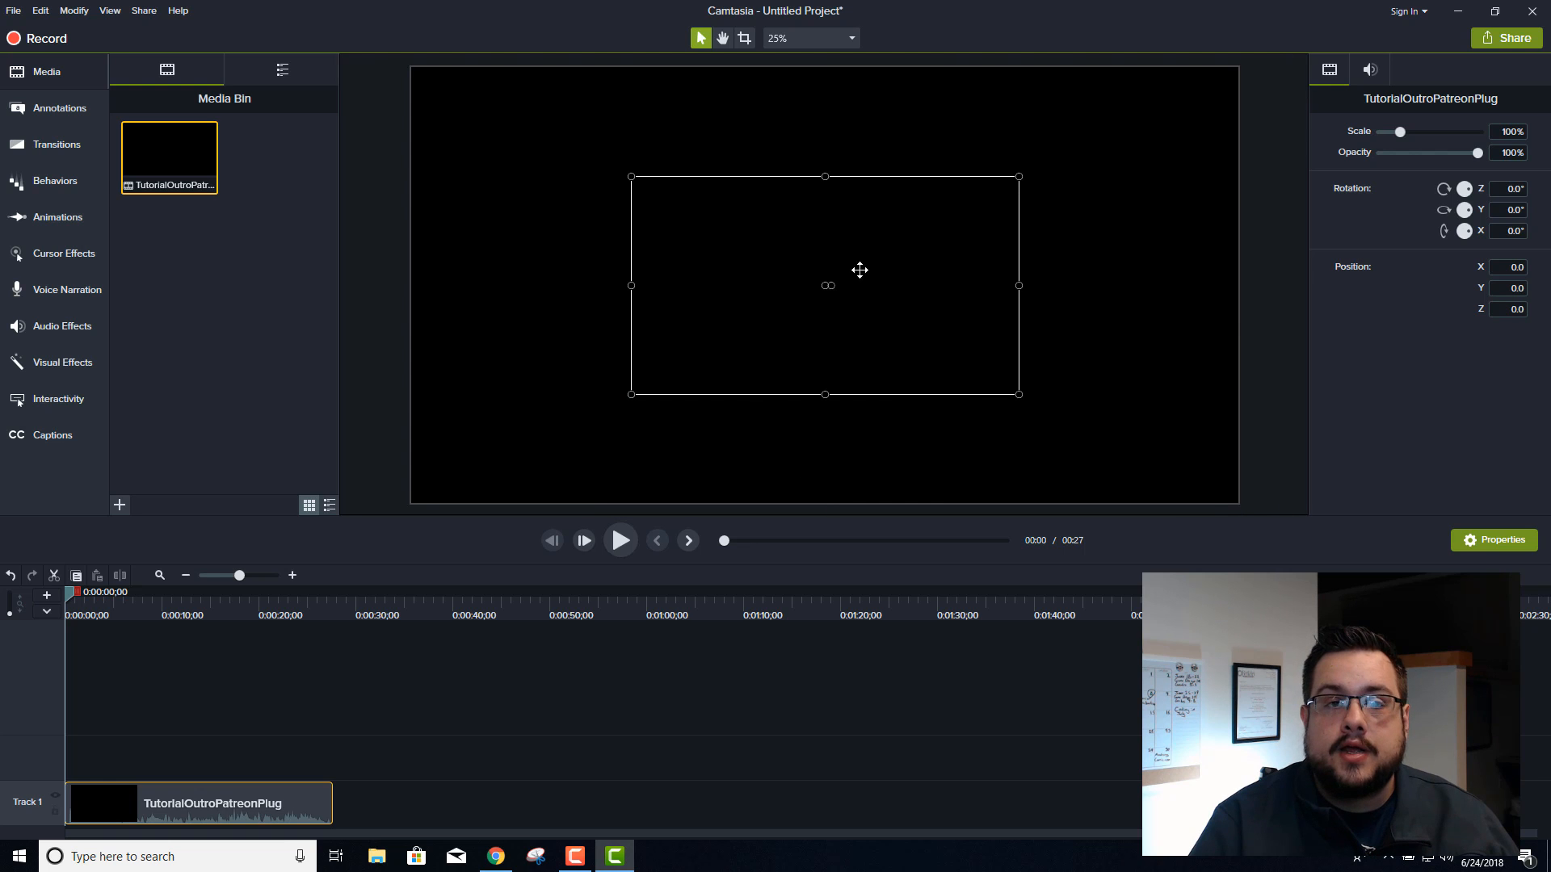
pyautogui.moveTo(648, 189)
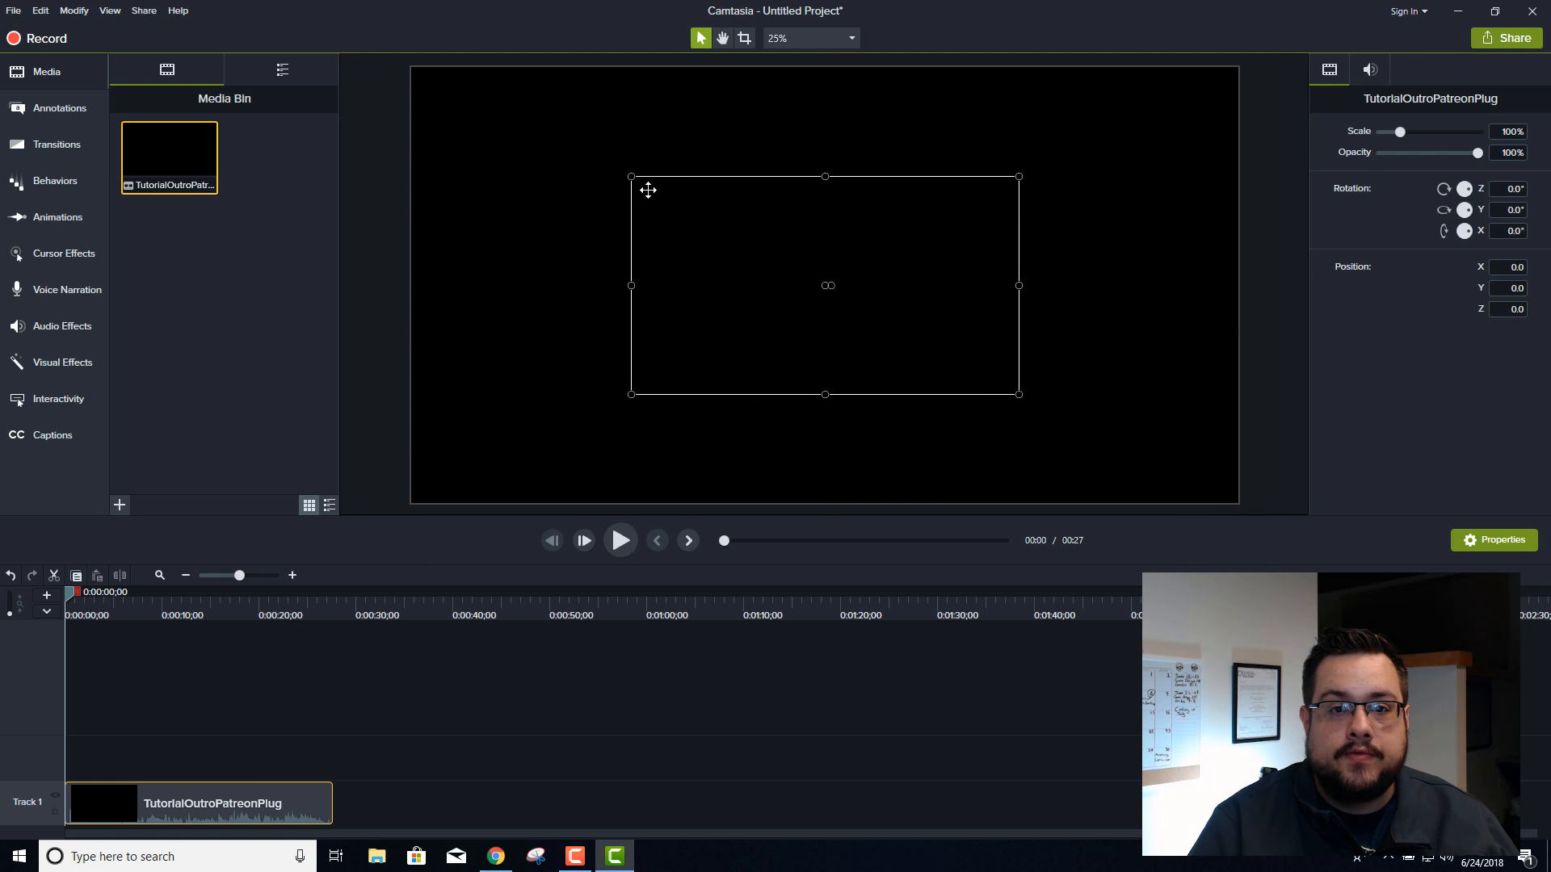
# Move the clip to the canvas corner, scale it to 200%, and preview at 0:10
pyautogui.moveTo(826, 286); pyautogui.dragTo(605, 176)
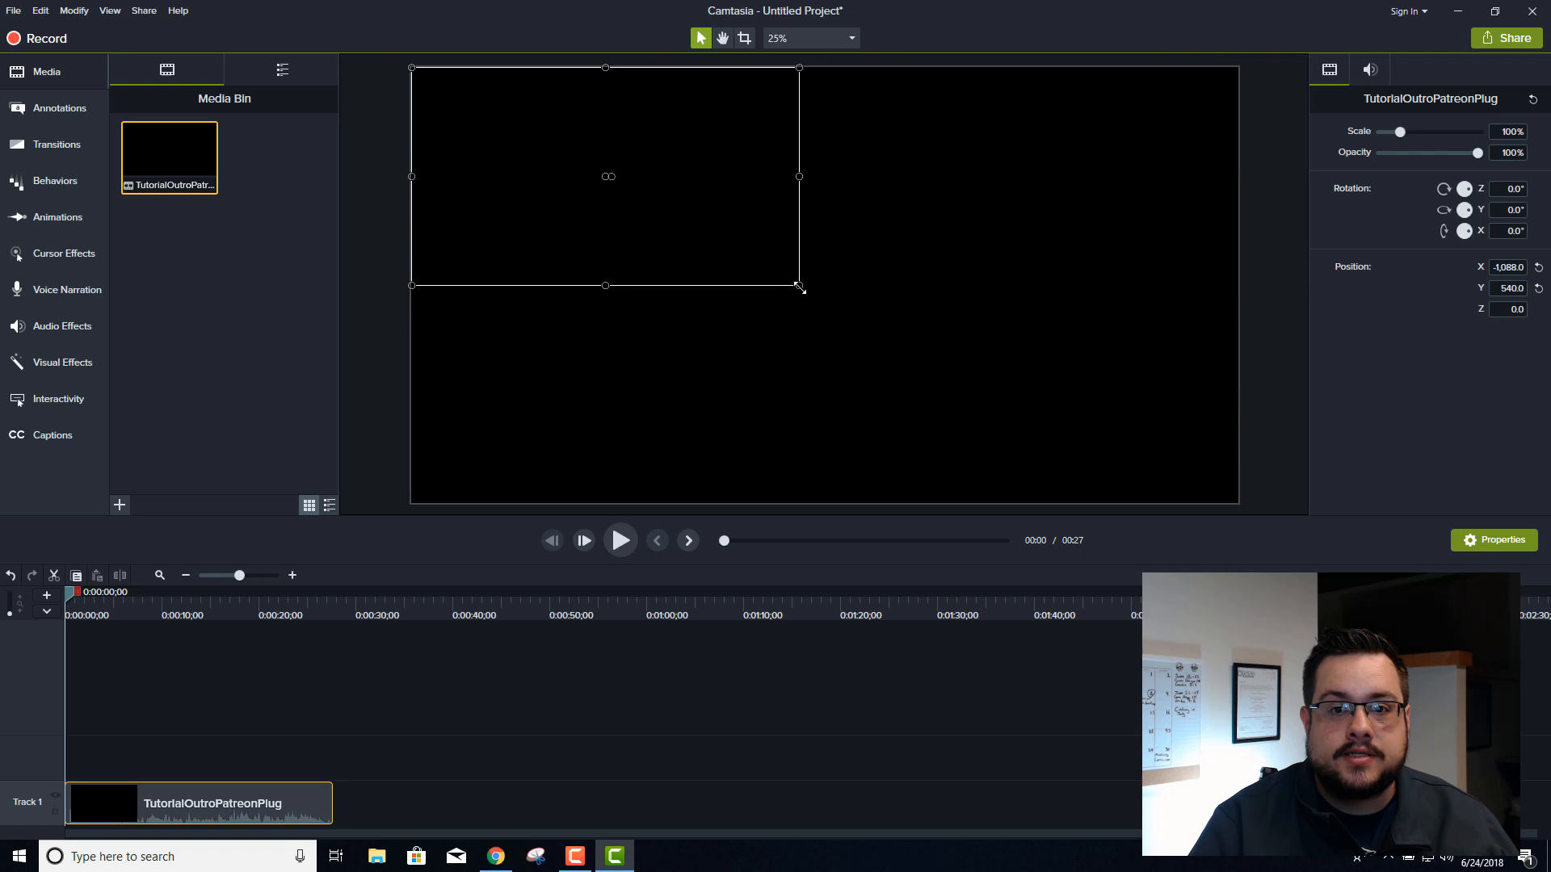
pyautogui.moveTo(798, 286); pyautogui.dragTo(1187, 503)
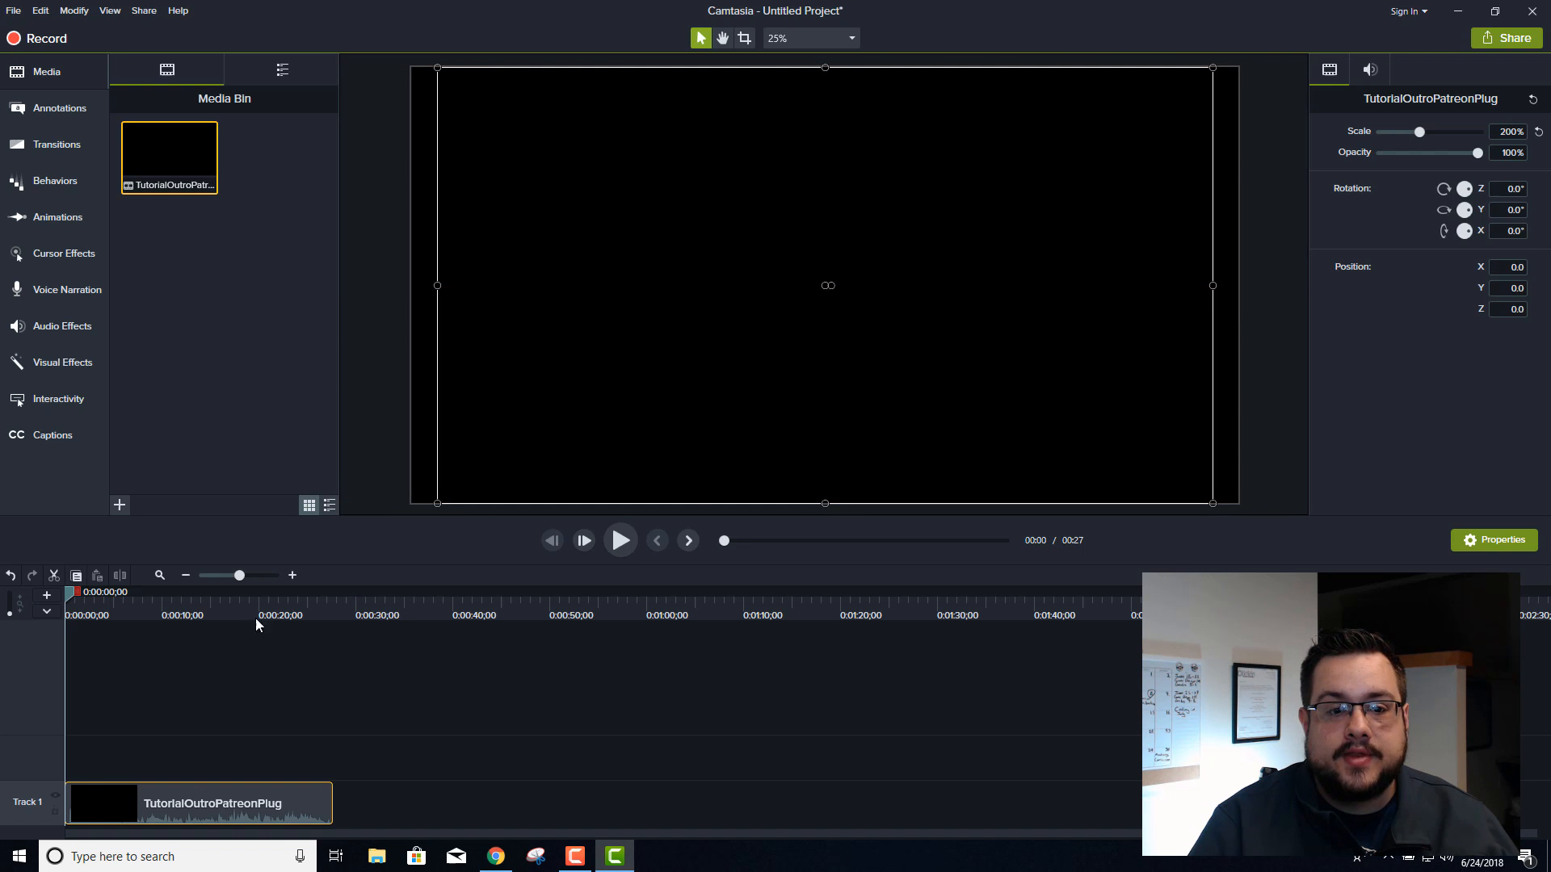
pyautogui.click(167, 592)
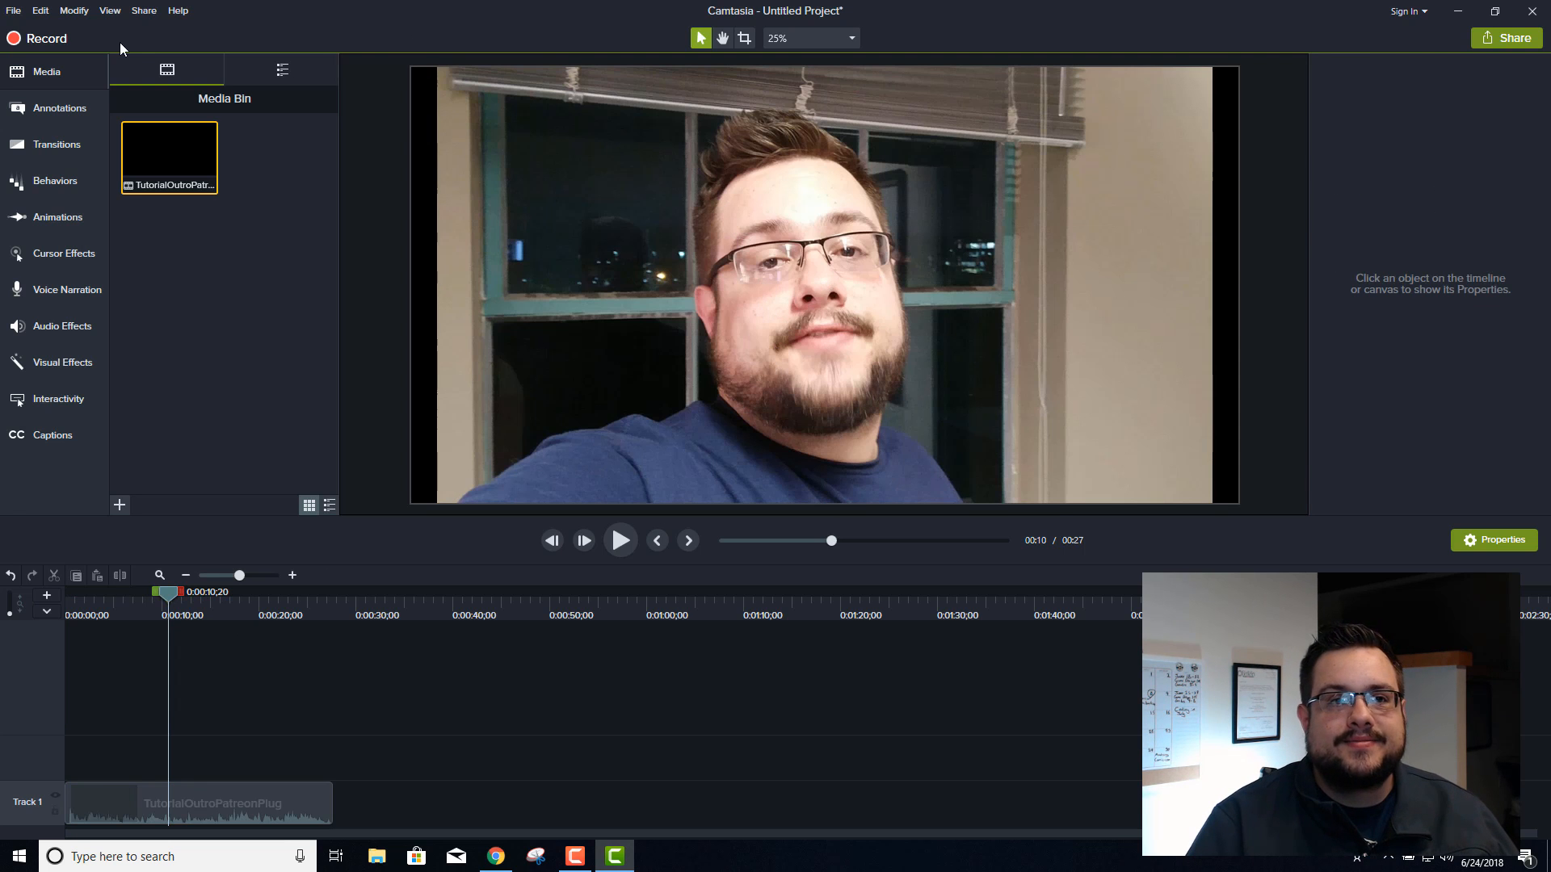
# Start Share > Local File and open Add / Edit preset to manage production presets
pyautogui.click(144, 9)
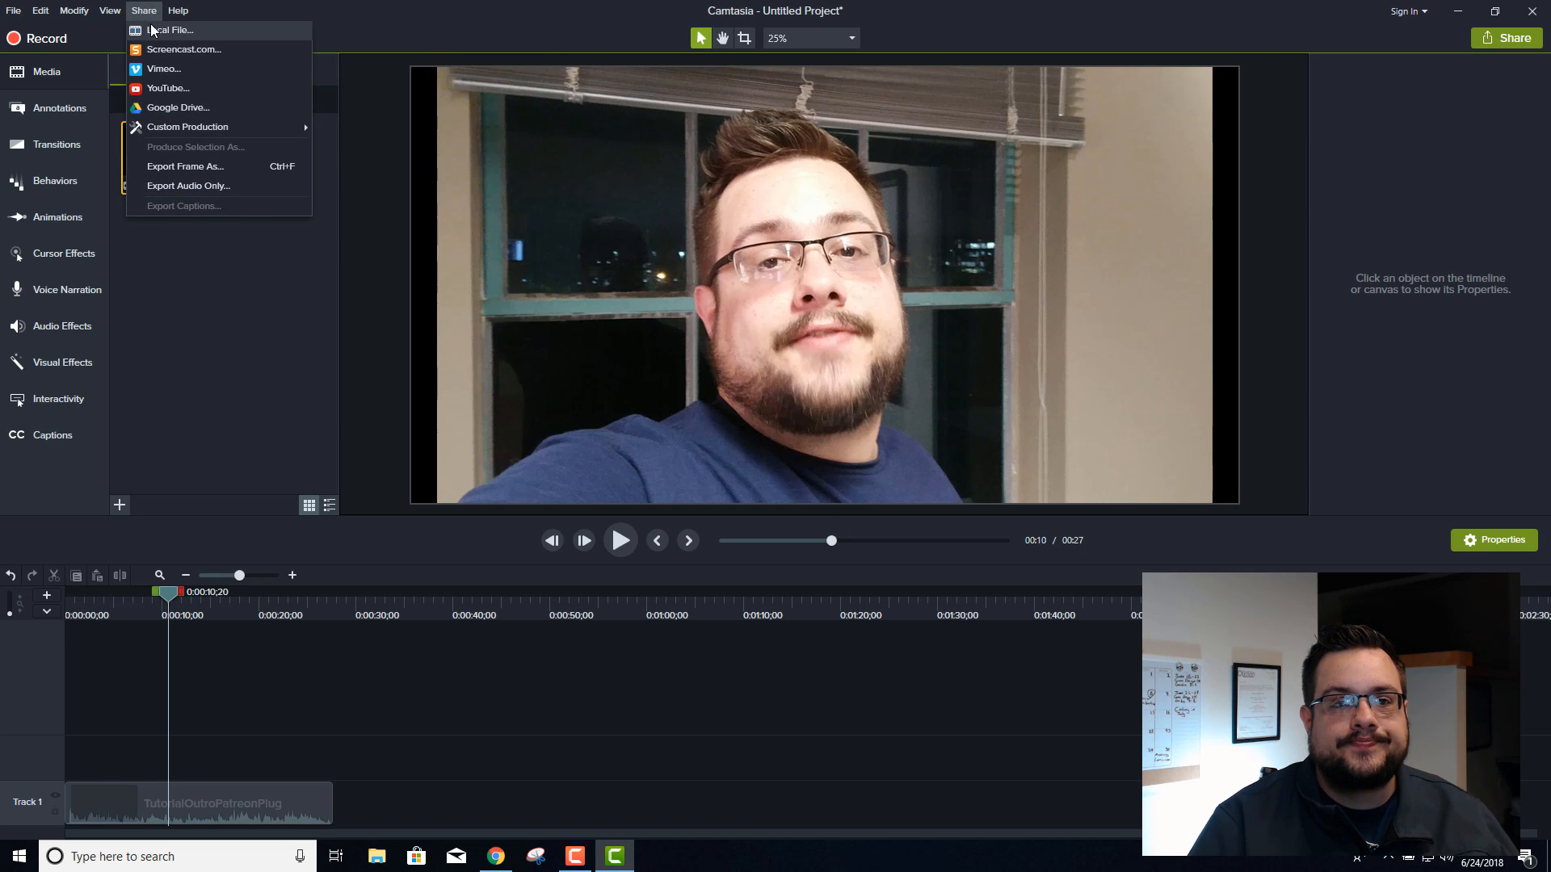
pyautogui.click(169, 30)
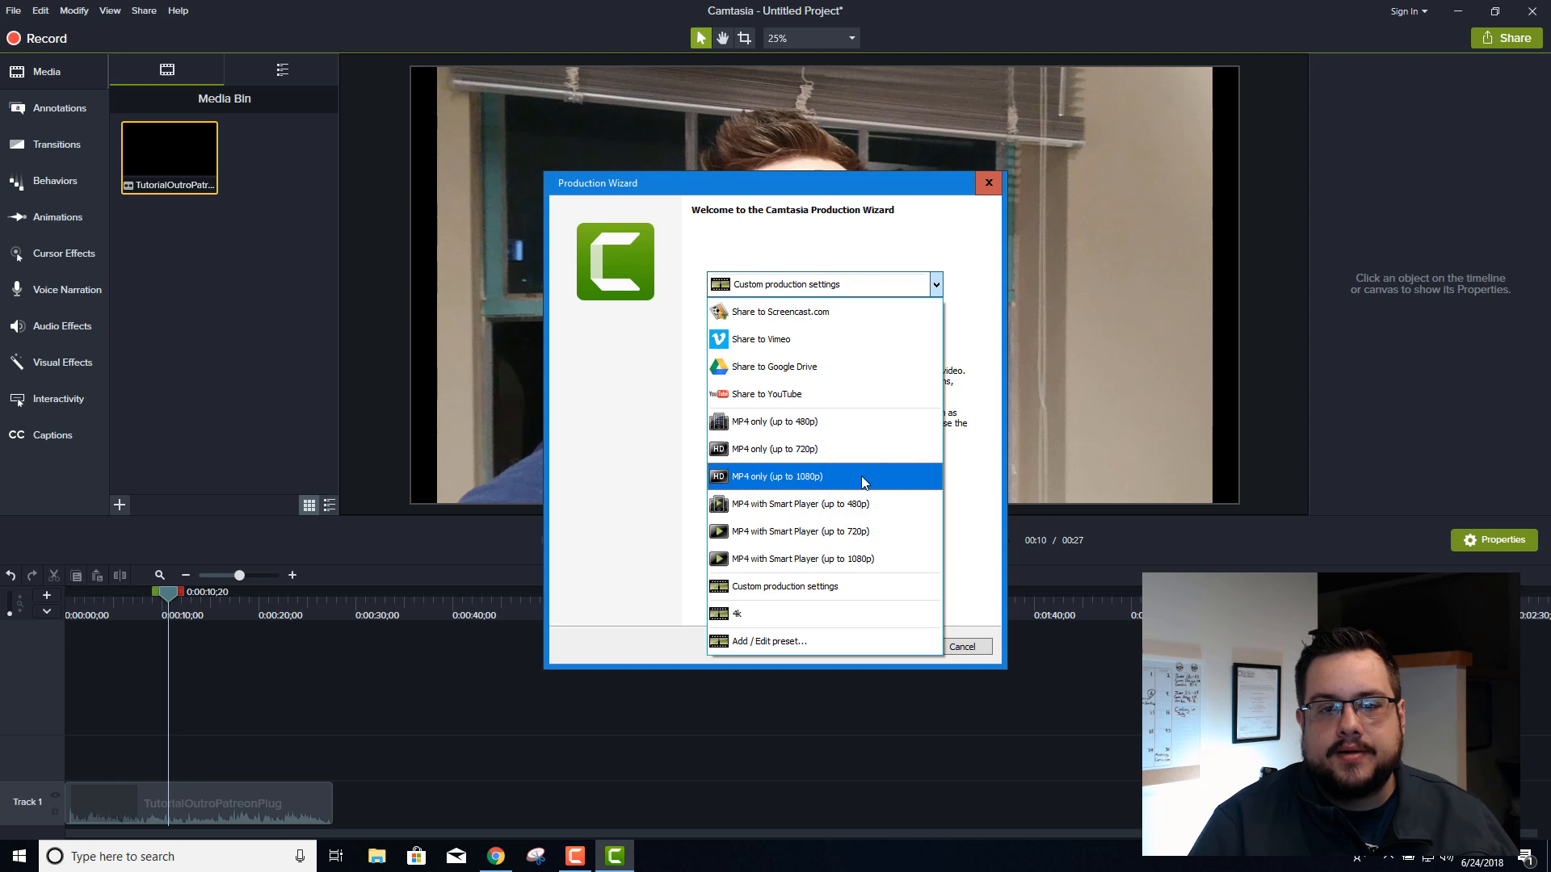
pyautogui.moveTo(734, 648)
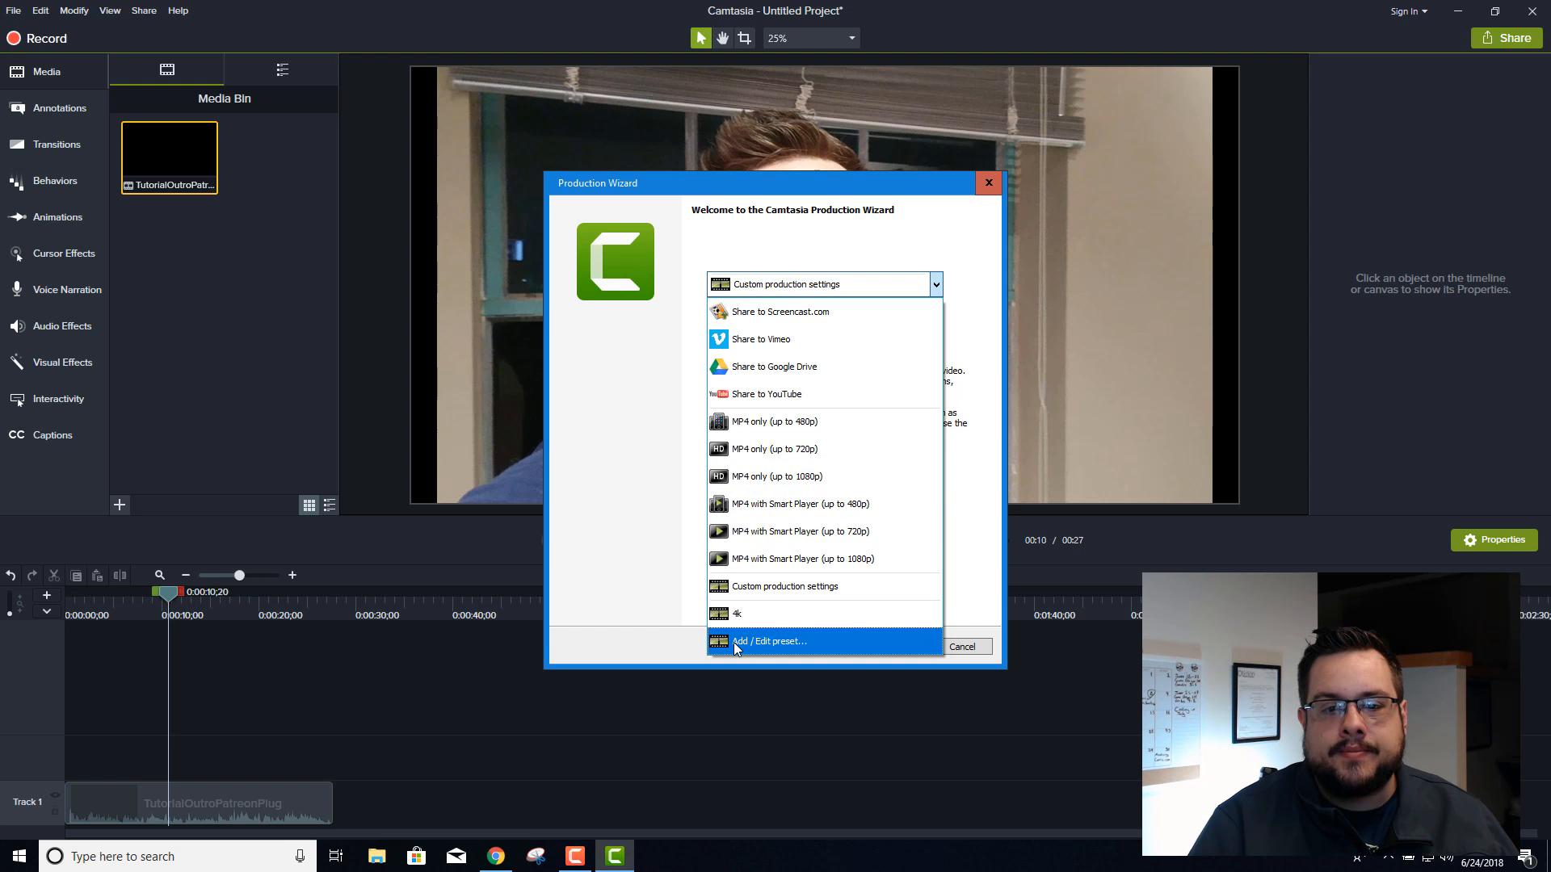
pyautogui.click(771, 640)
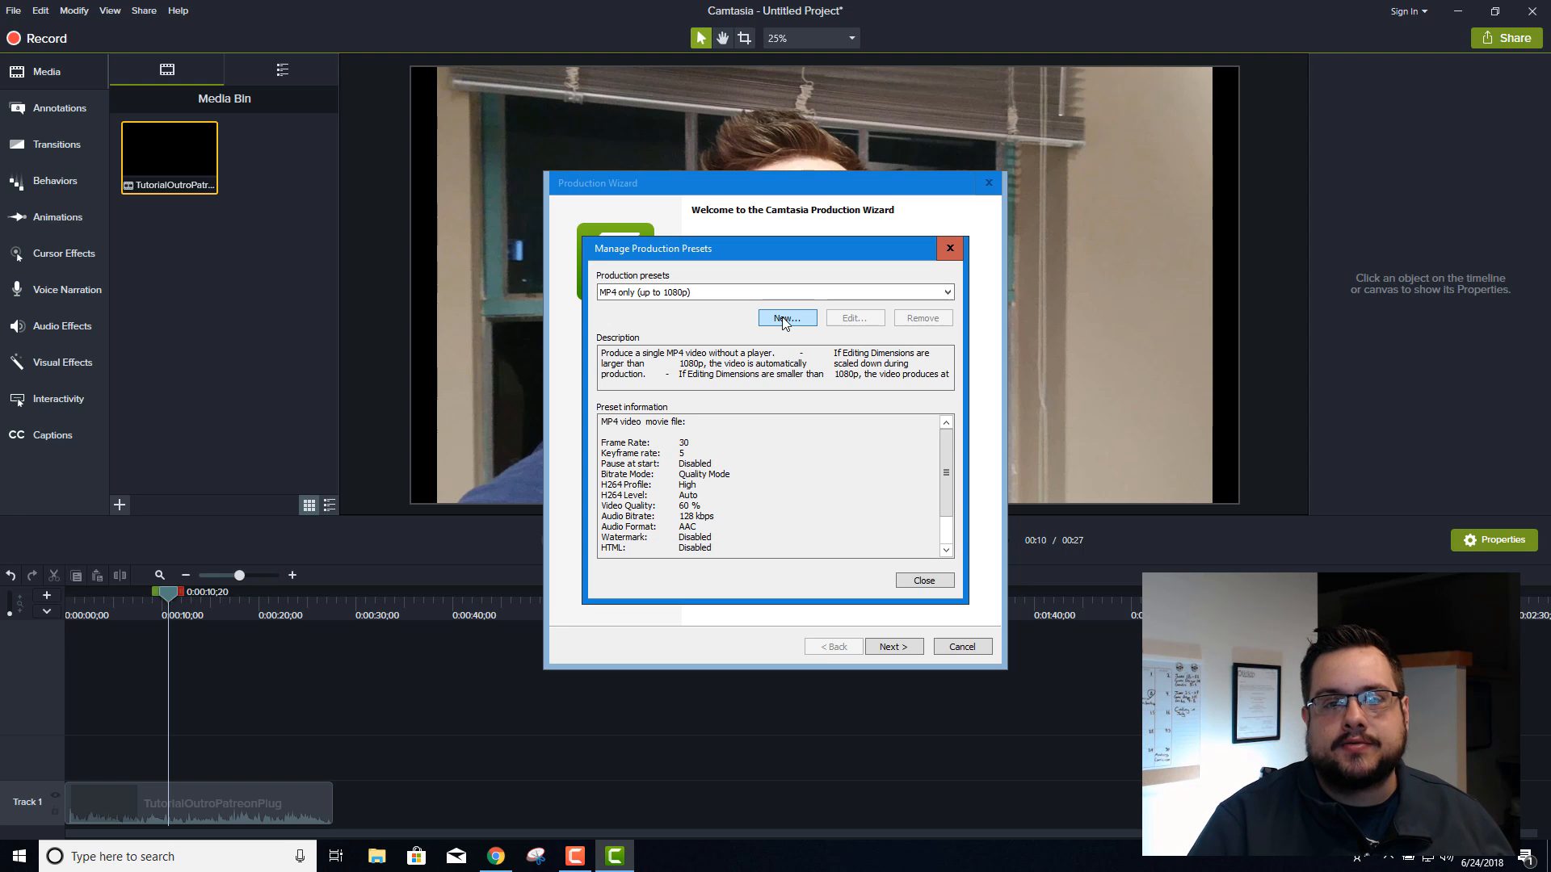
# Create a new production preset named '4K Preset' with the player controller turned off
pyautogui.click(786, 317)
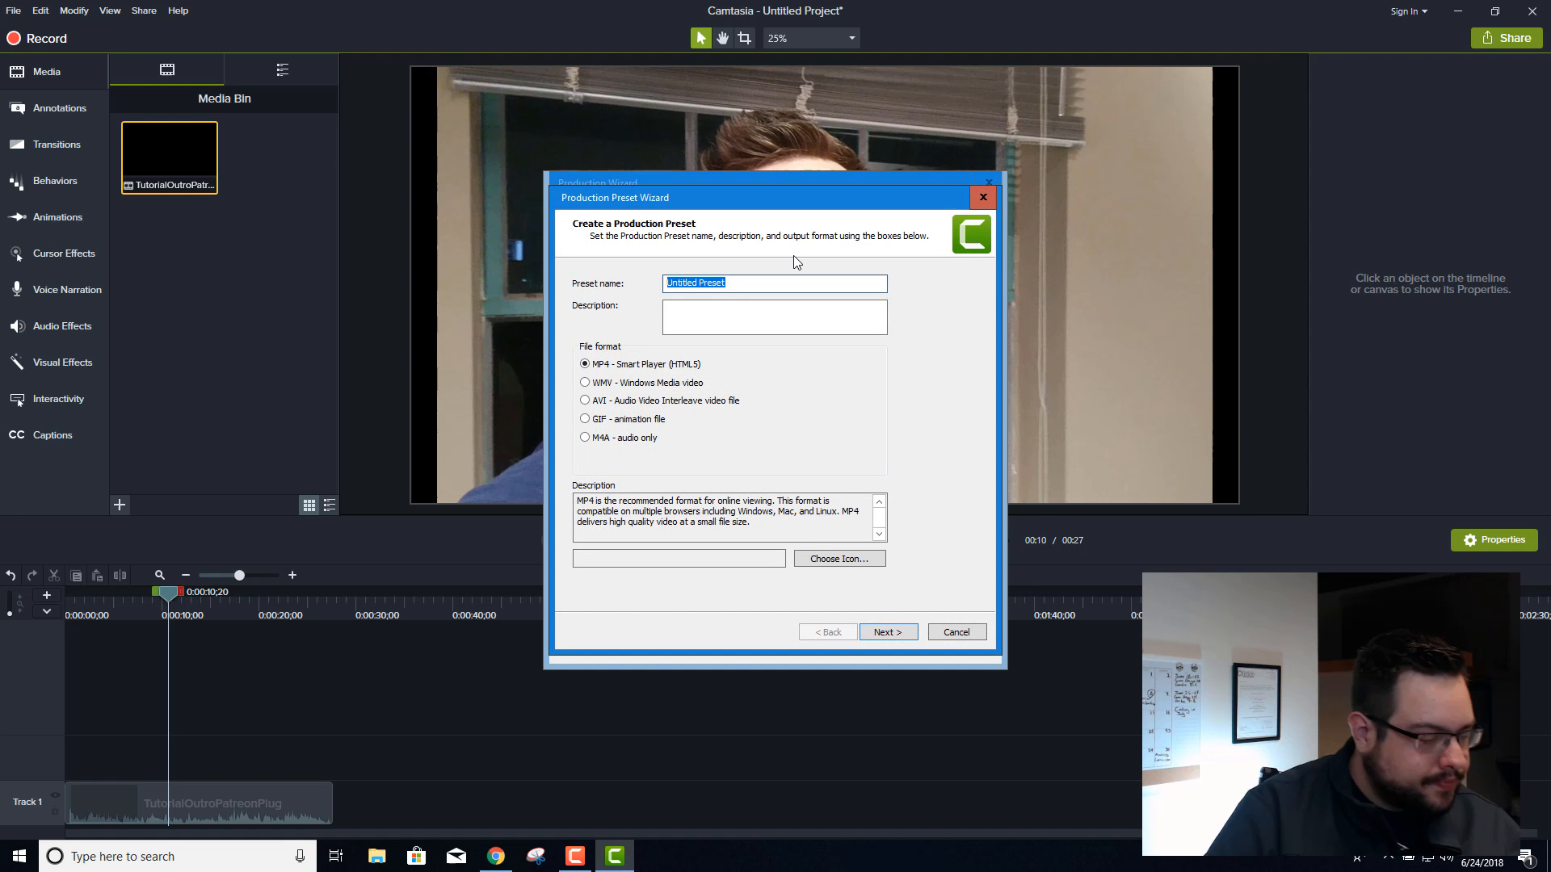
pyautogui.write('4k')
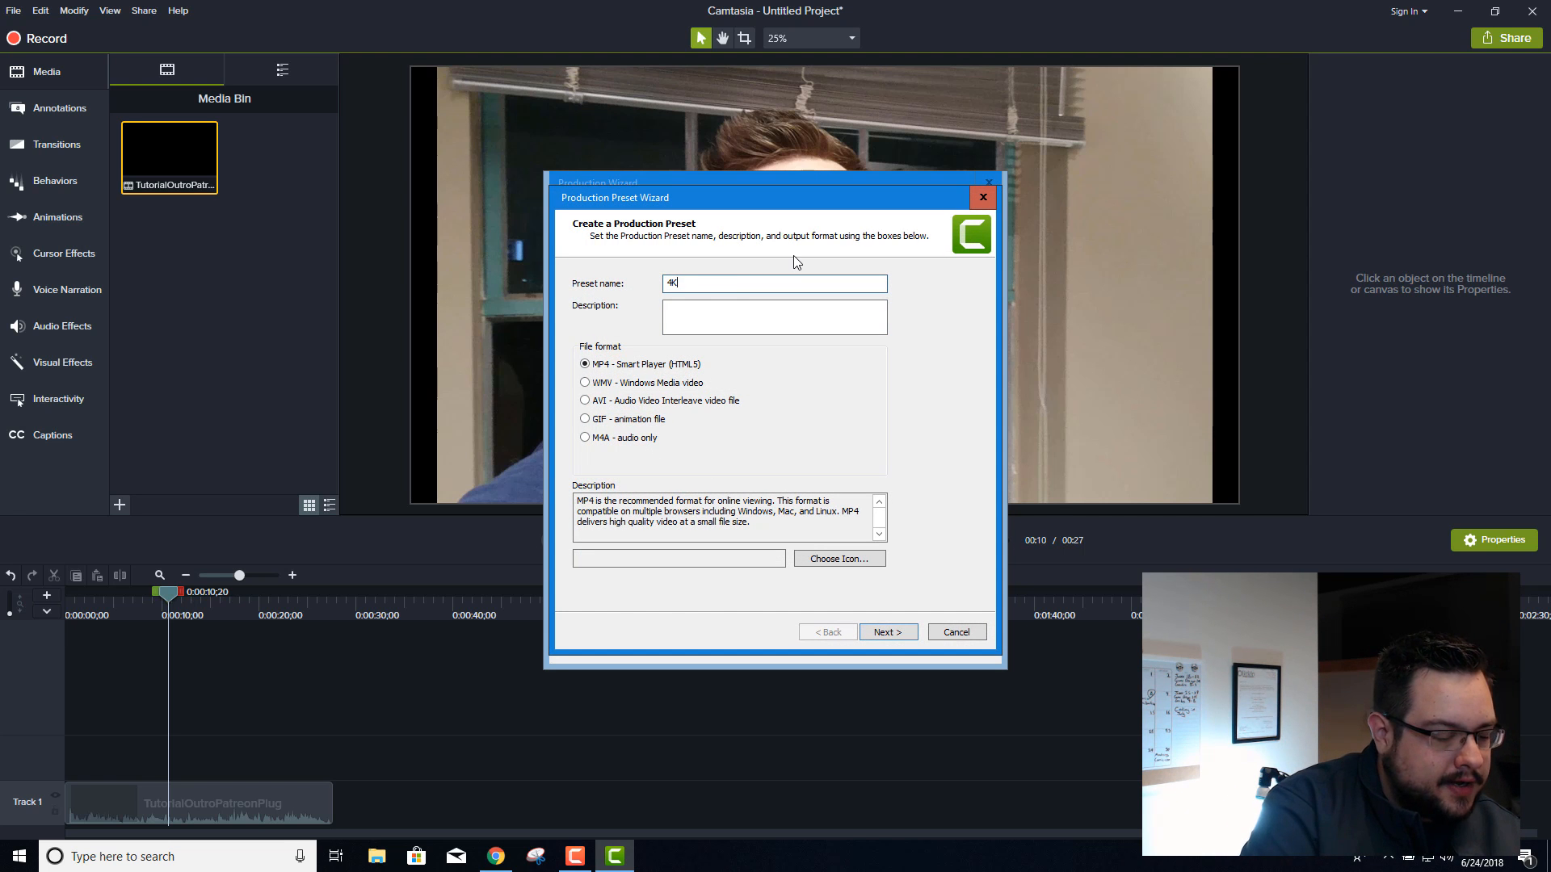
pyautogui.write('Preset')
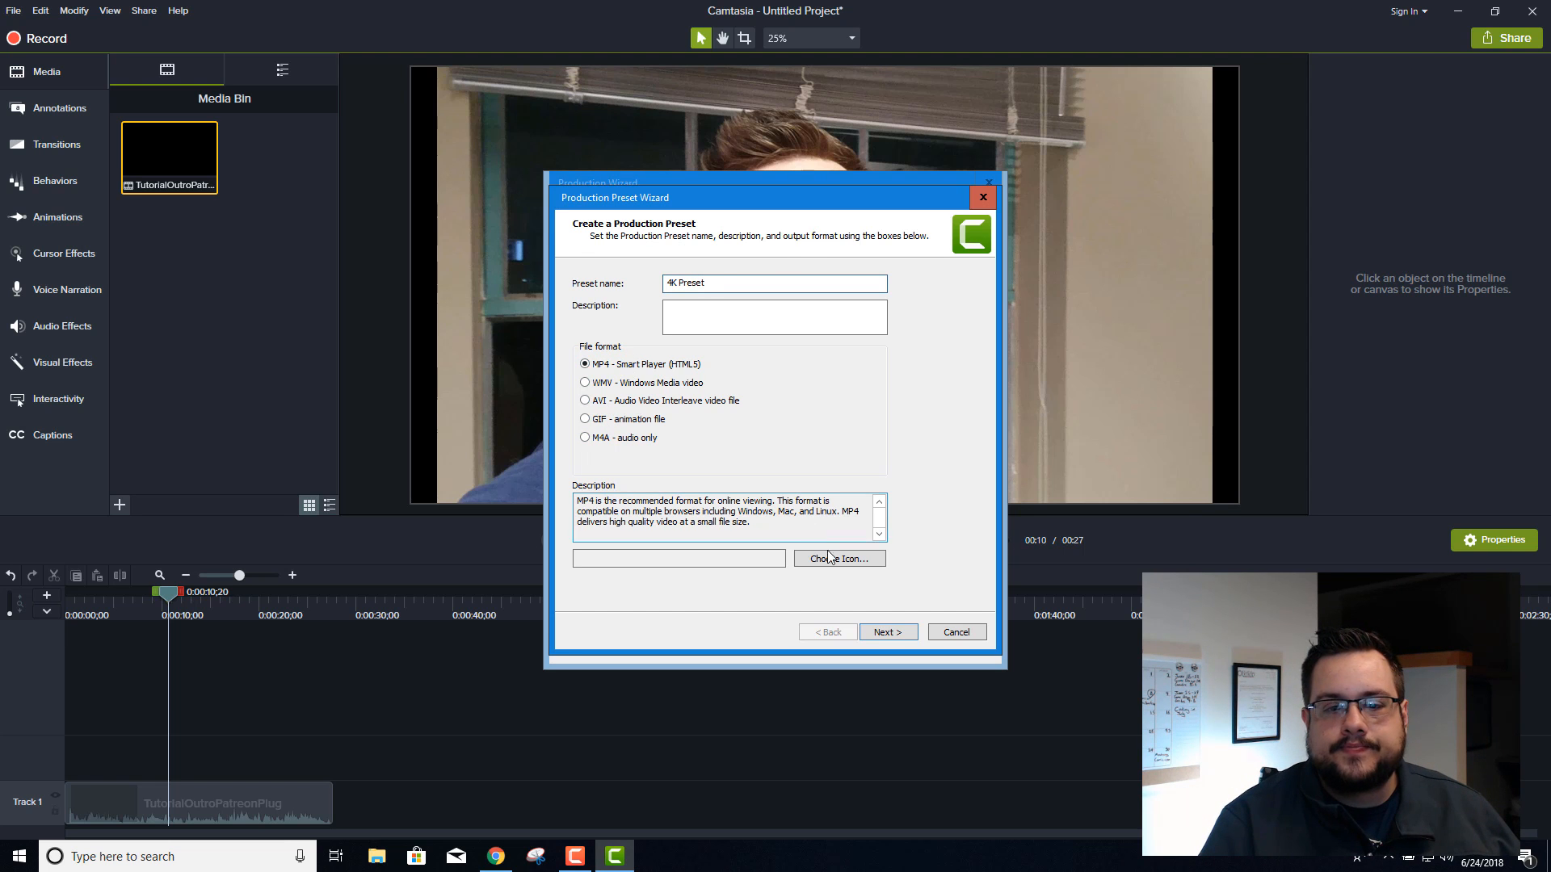
pyautogui.click(886, 631)
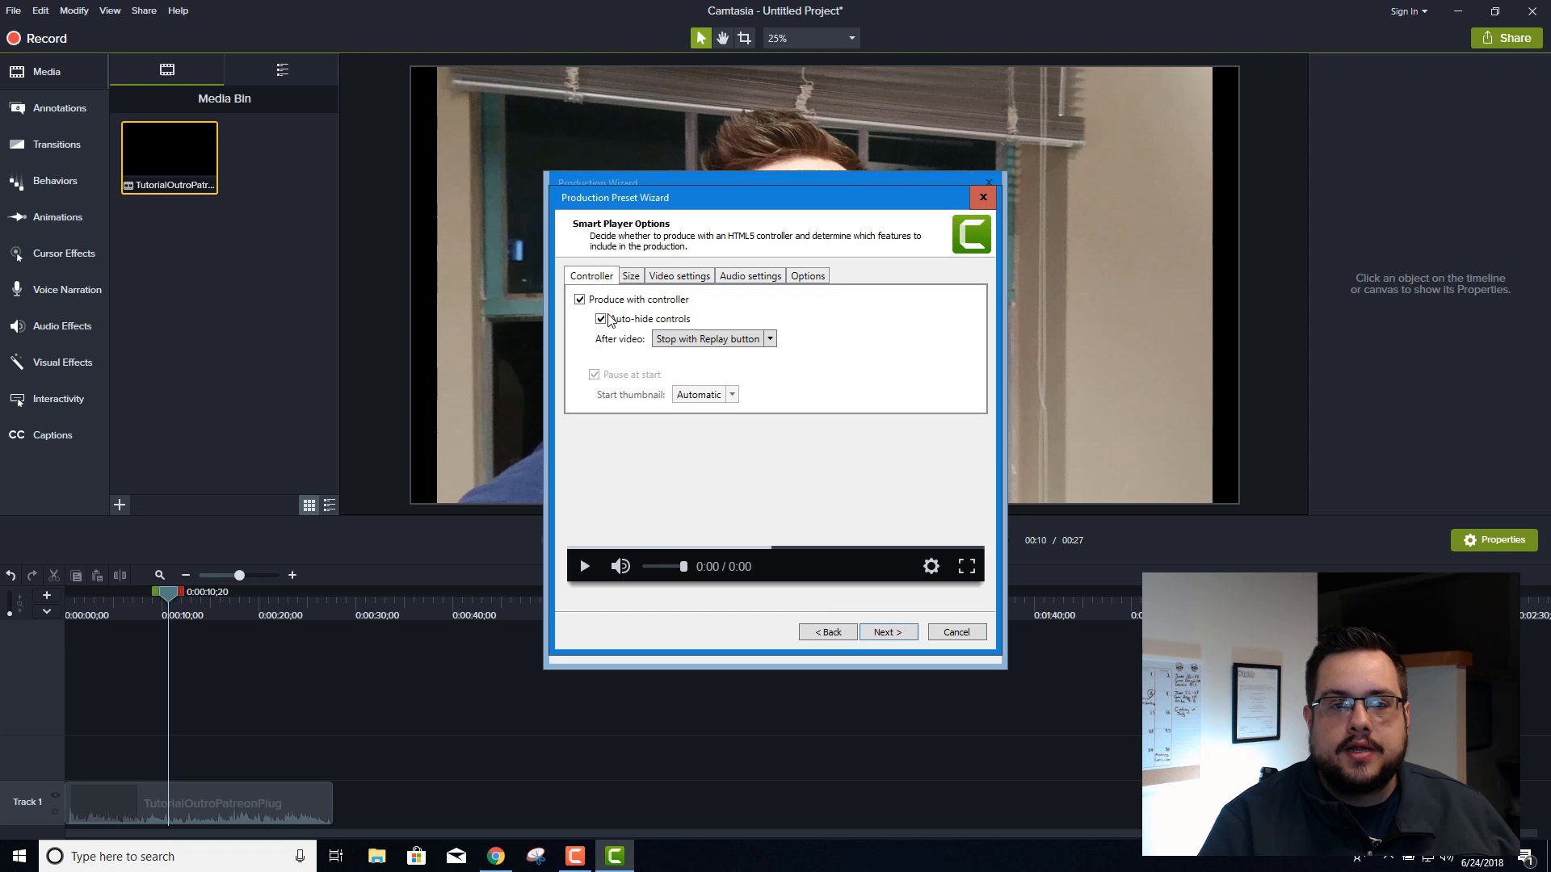
pyautogui.click(580, 299)
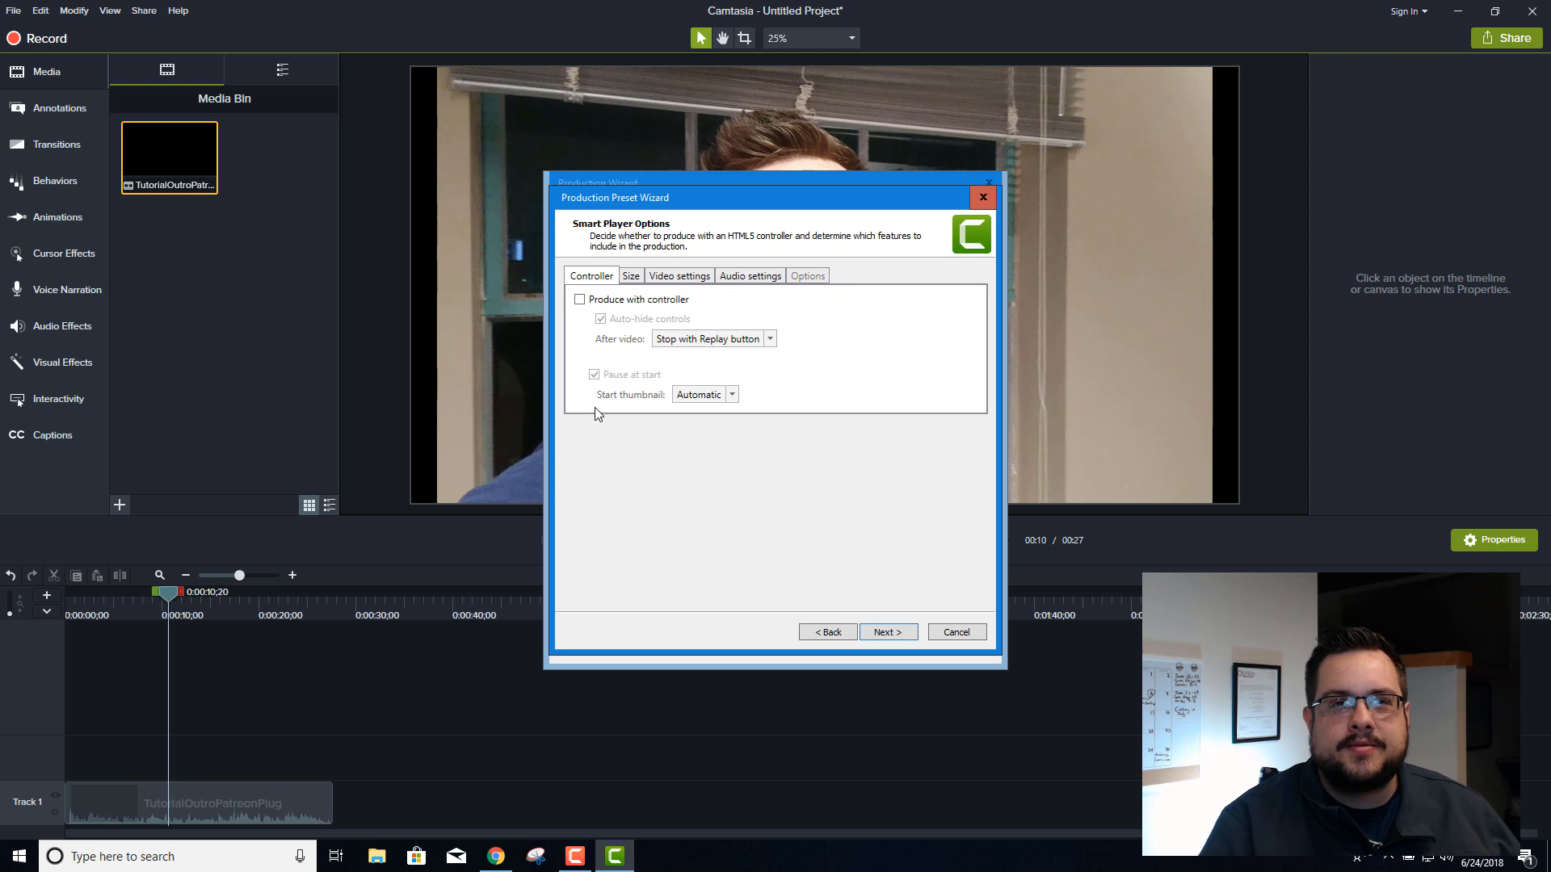
pyautogui.click(630, 275)
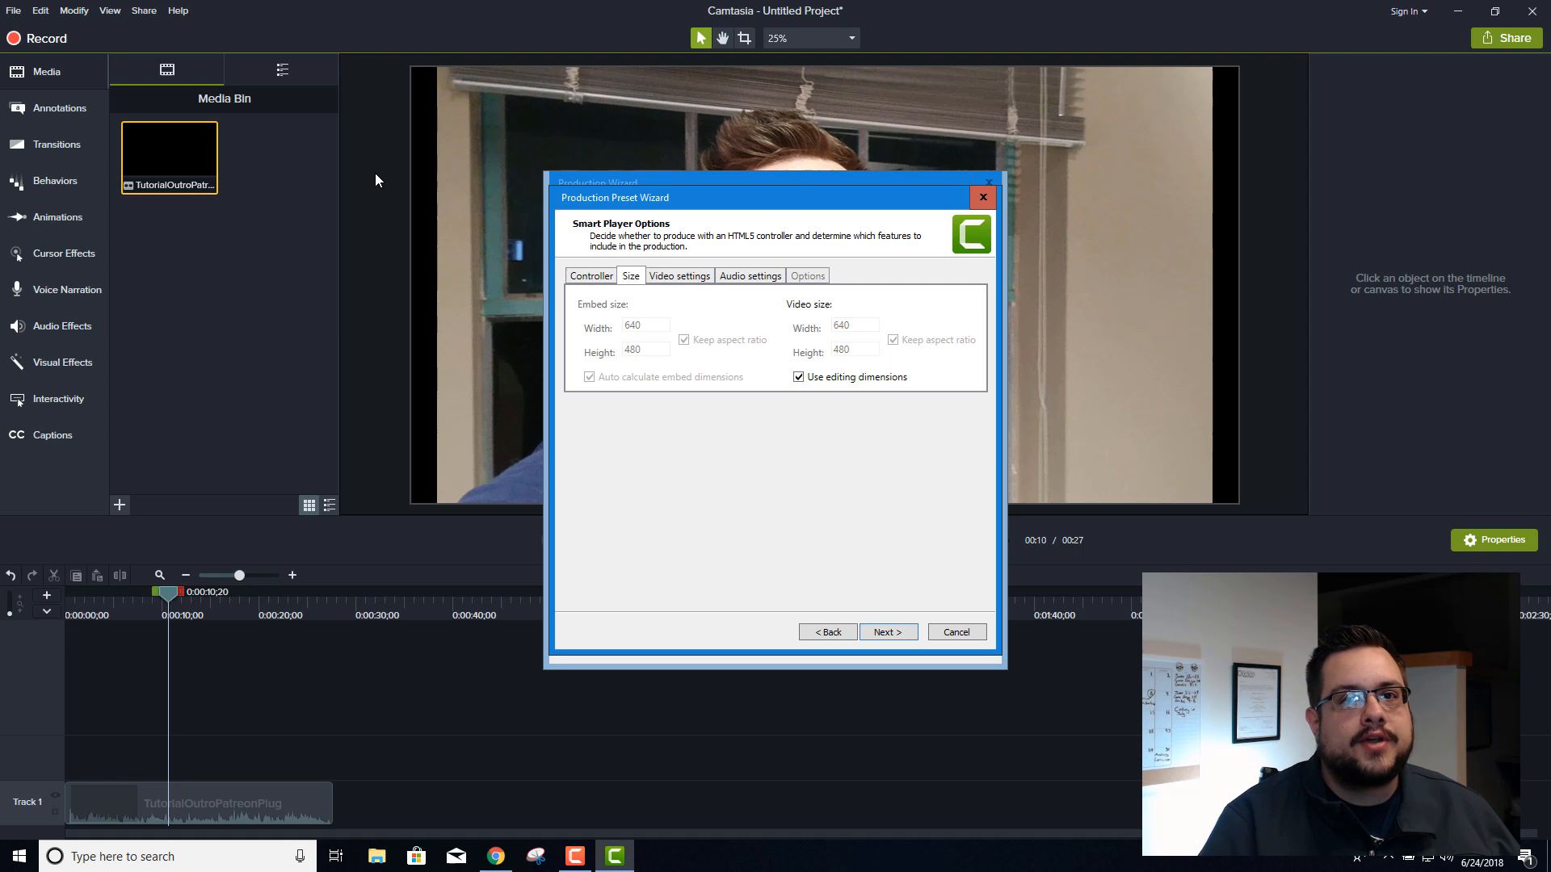
# Keep the 4K Preset at 30 fps, set 320 kbps audio and 70% video quality
pyautogui.click(679, 277)
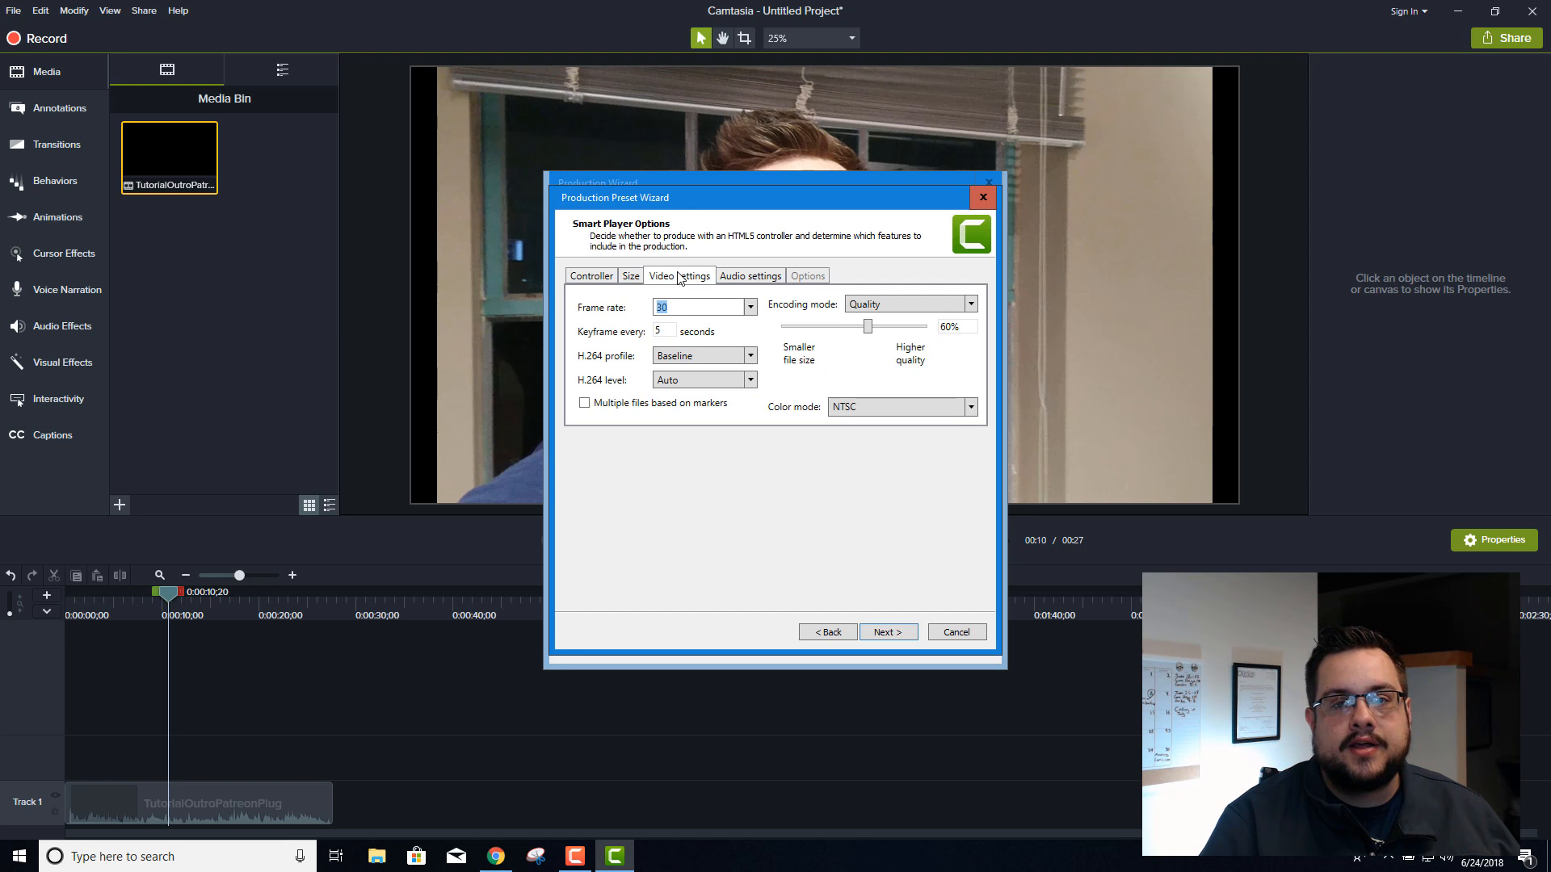
pyautogui.click(748, 307)
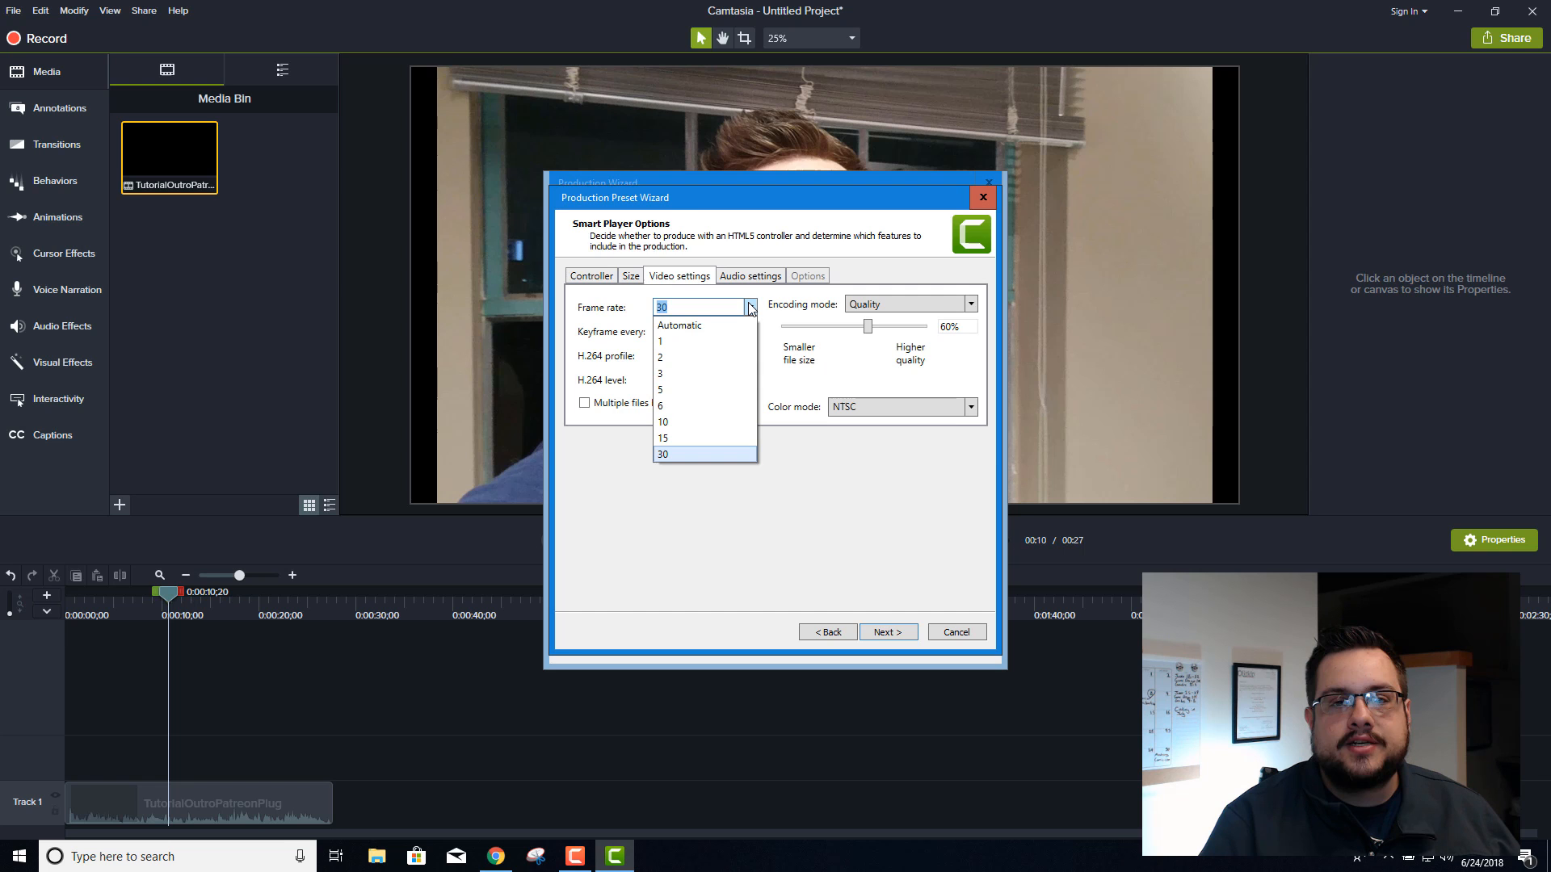
pyautogui.click(662, 454)
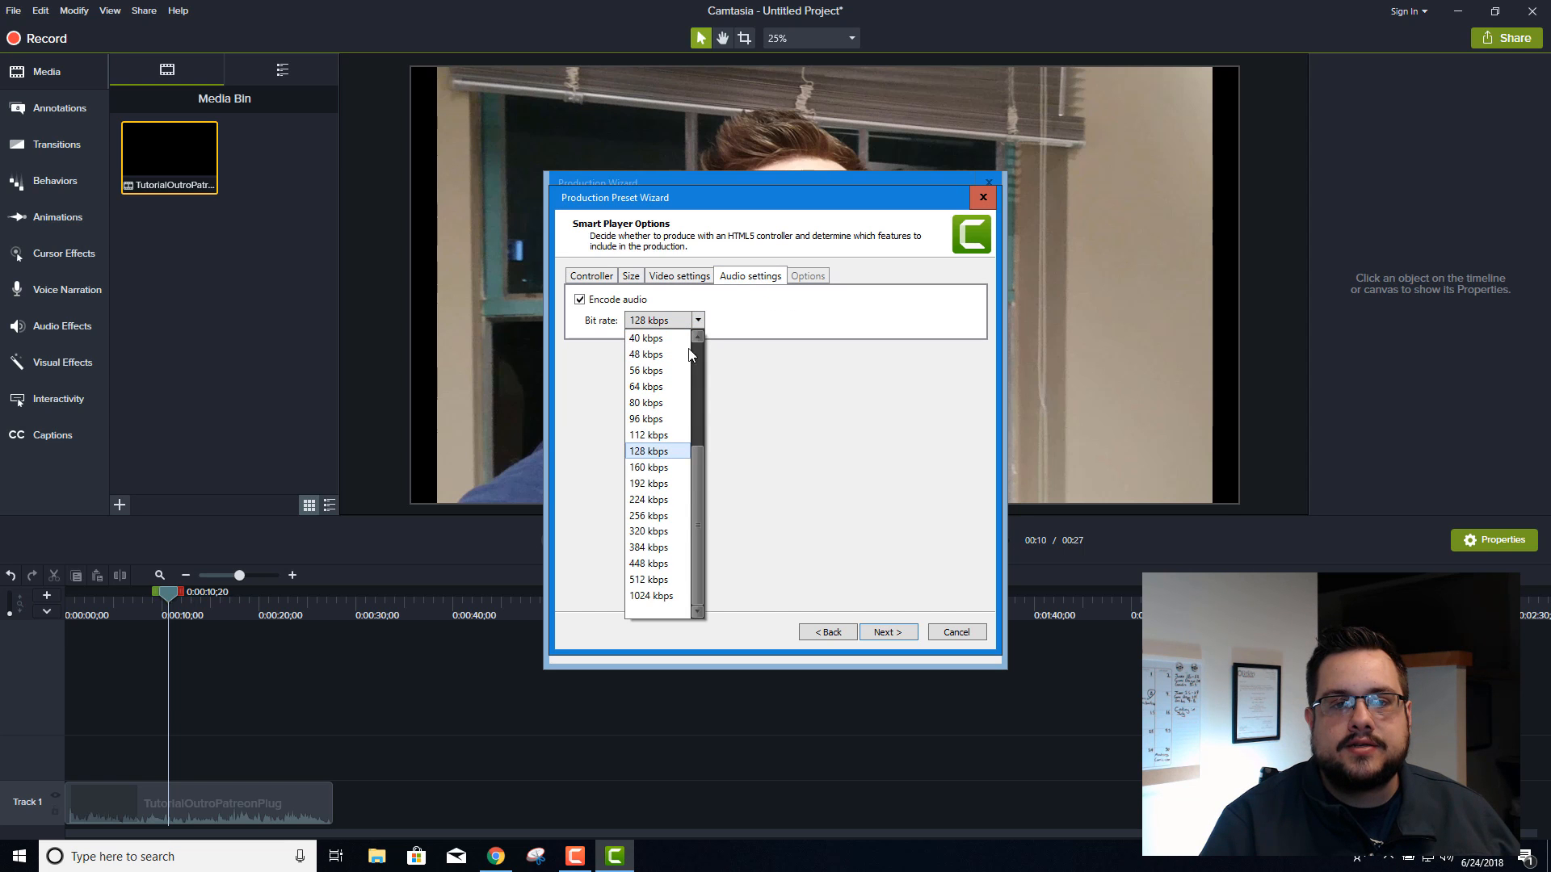
pyautogui.click(648, 532)
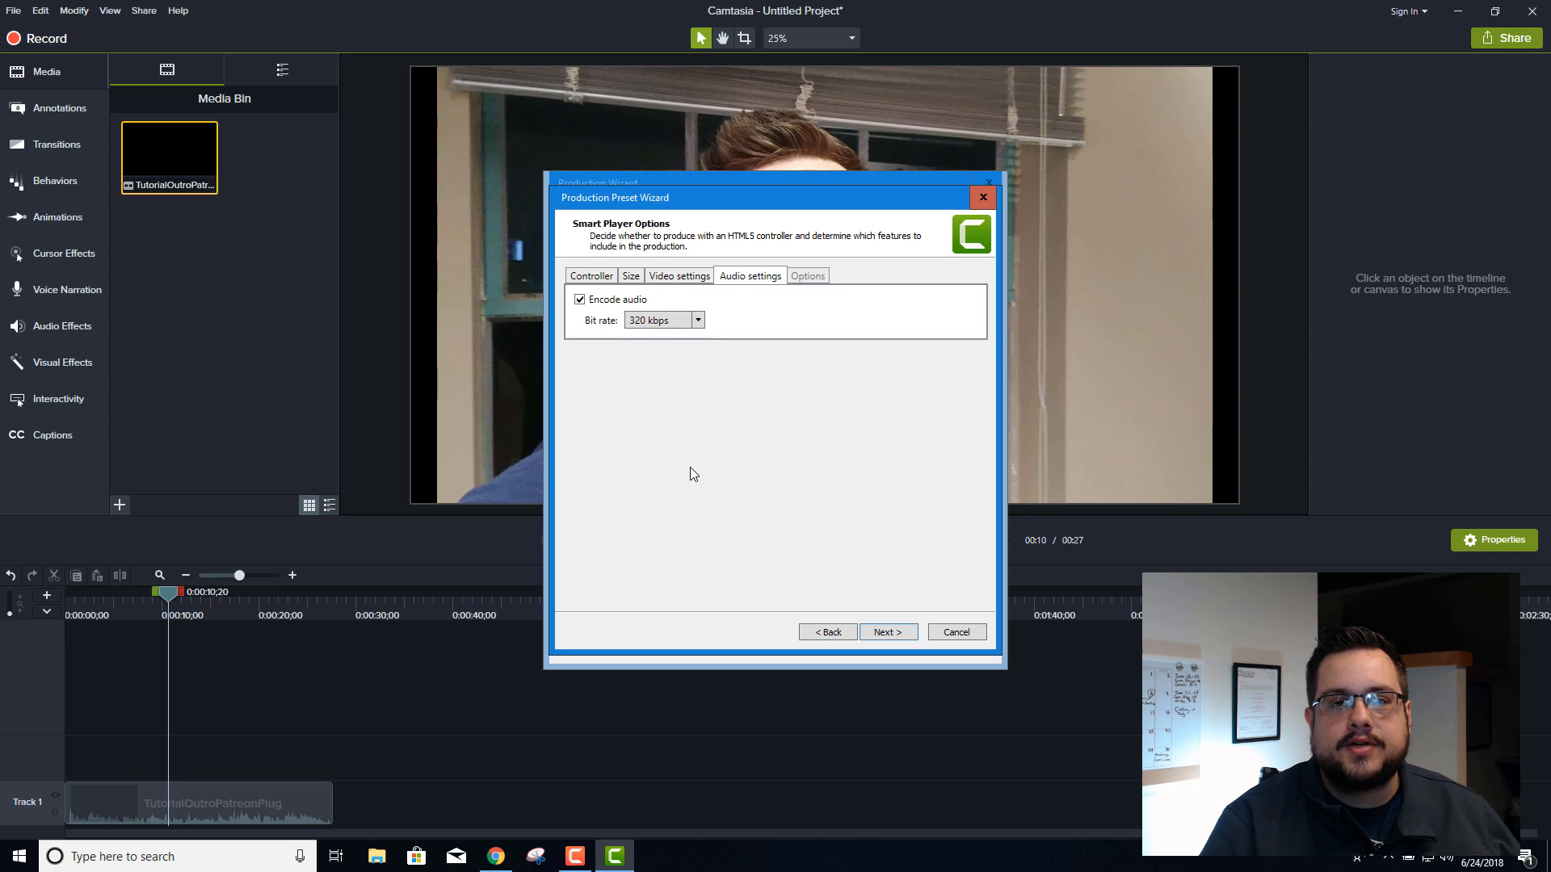
pyautogui.click(590, 276)
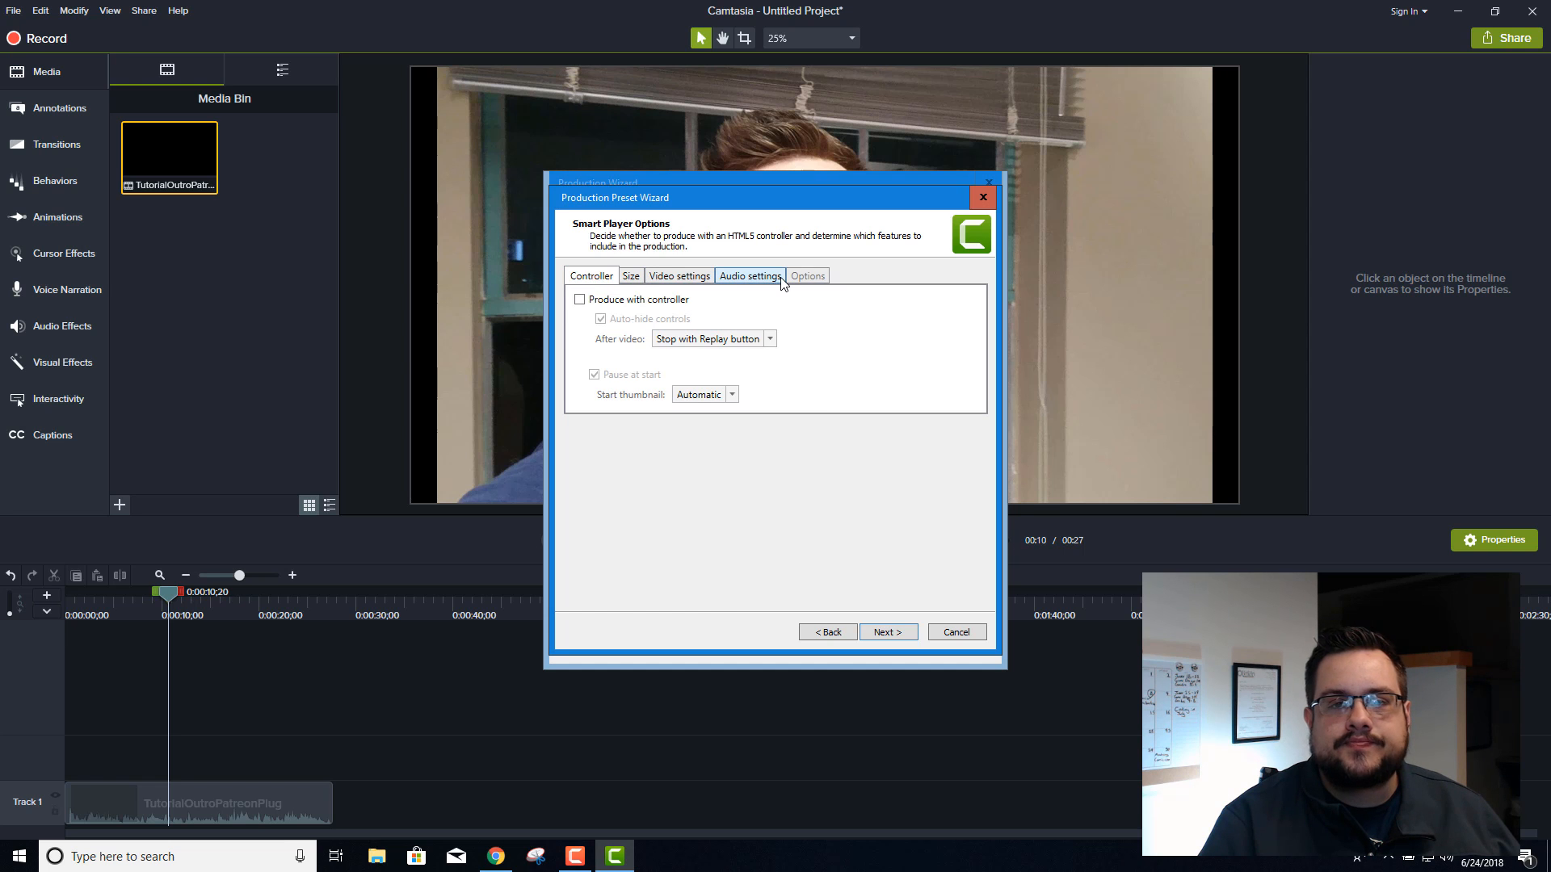
pyautogui.click(679, 275)
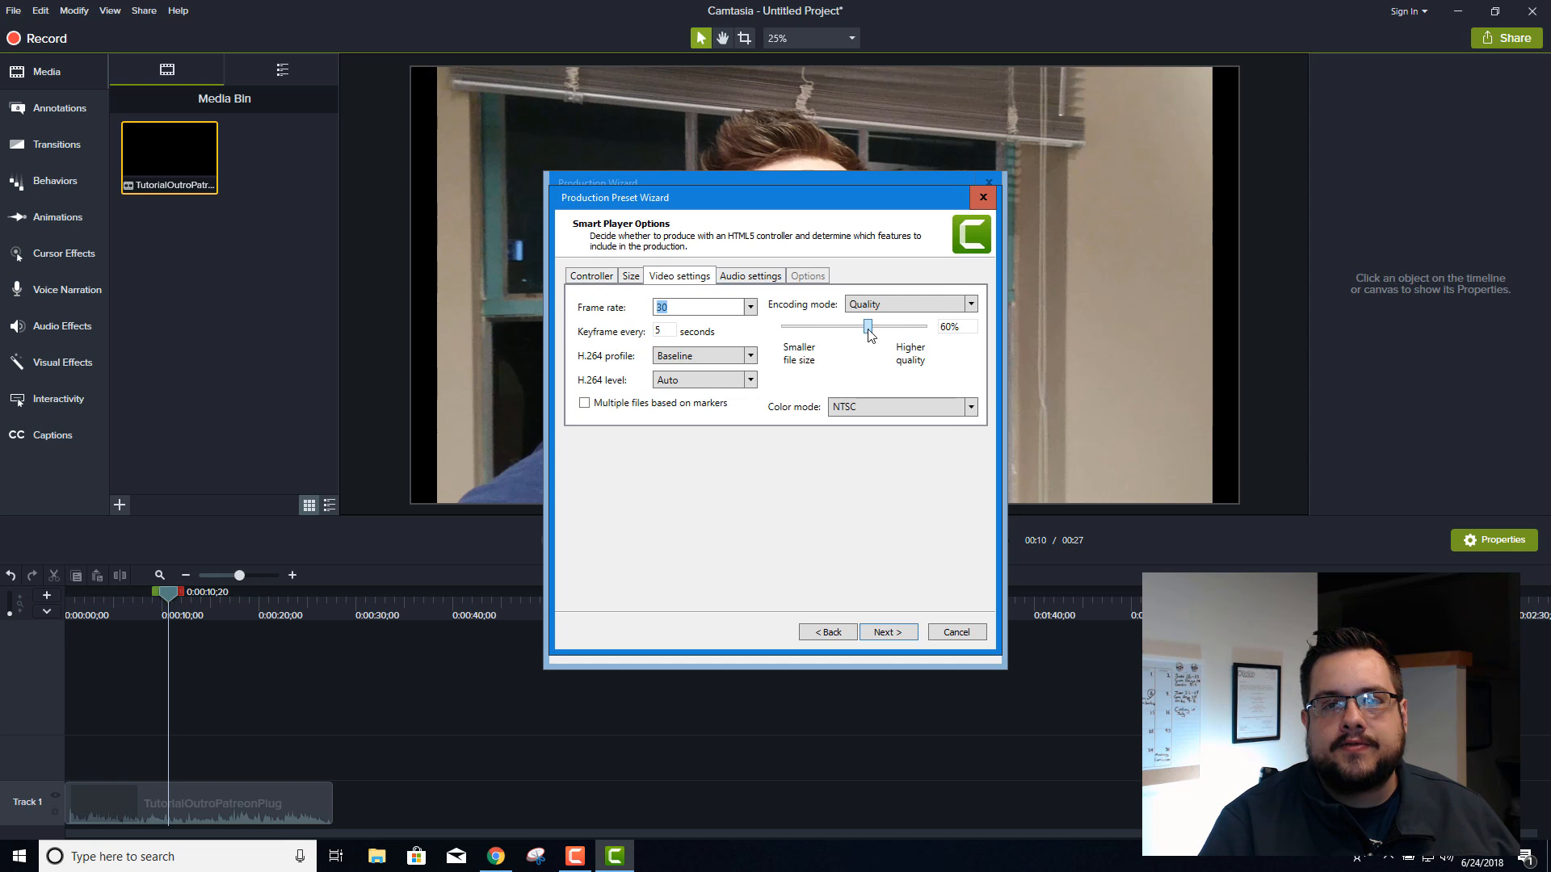
pyautogui.moveTo(868, 326); pyautogui.dragTo(882, 327)
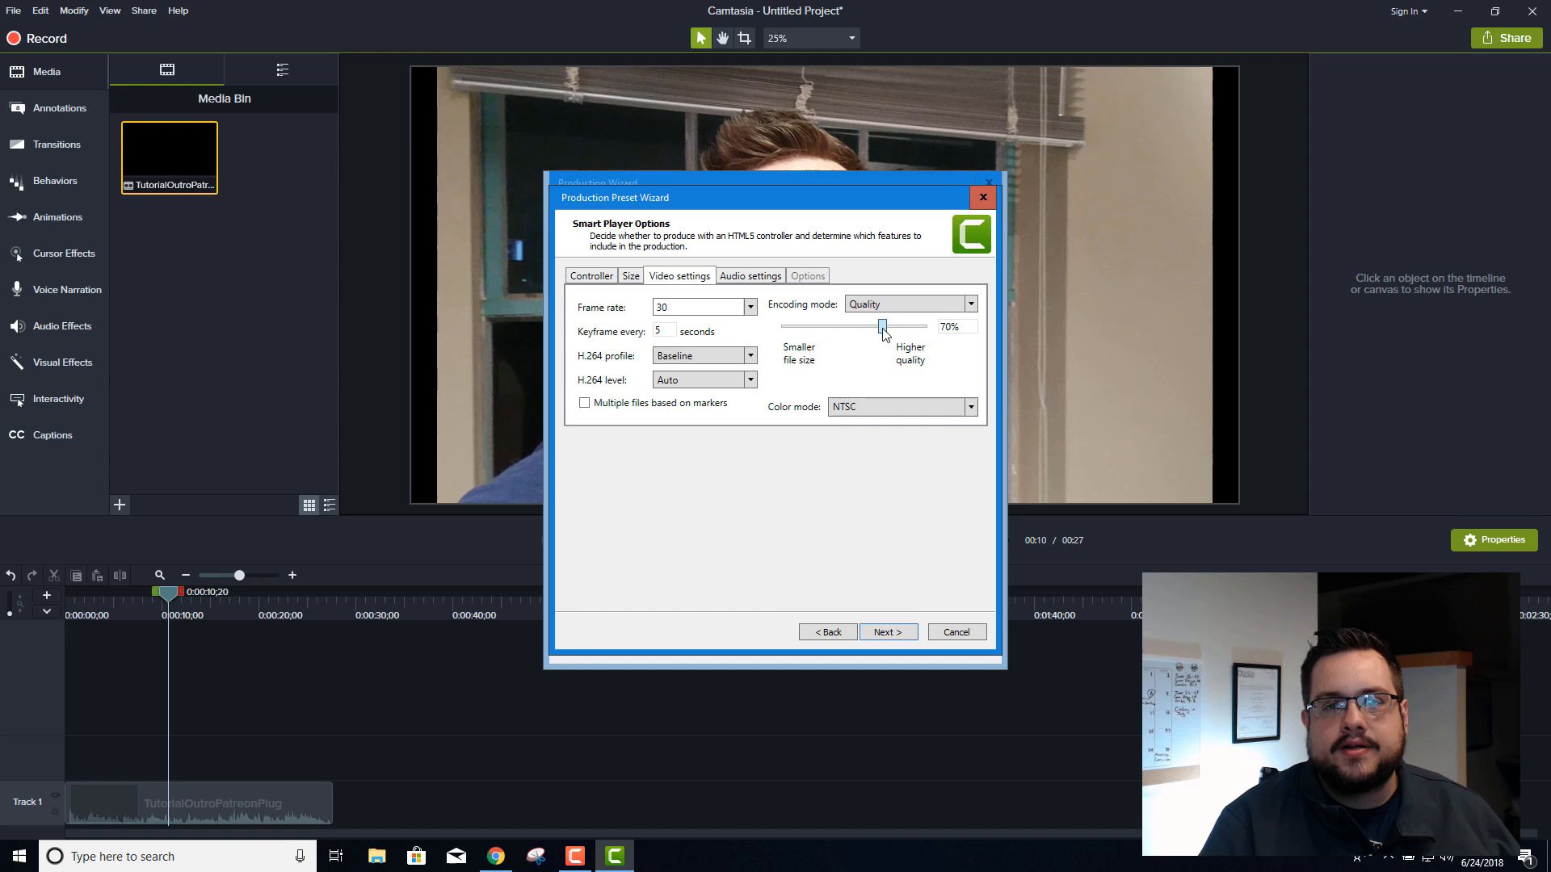
pyautogui.moveTo(887, 631)
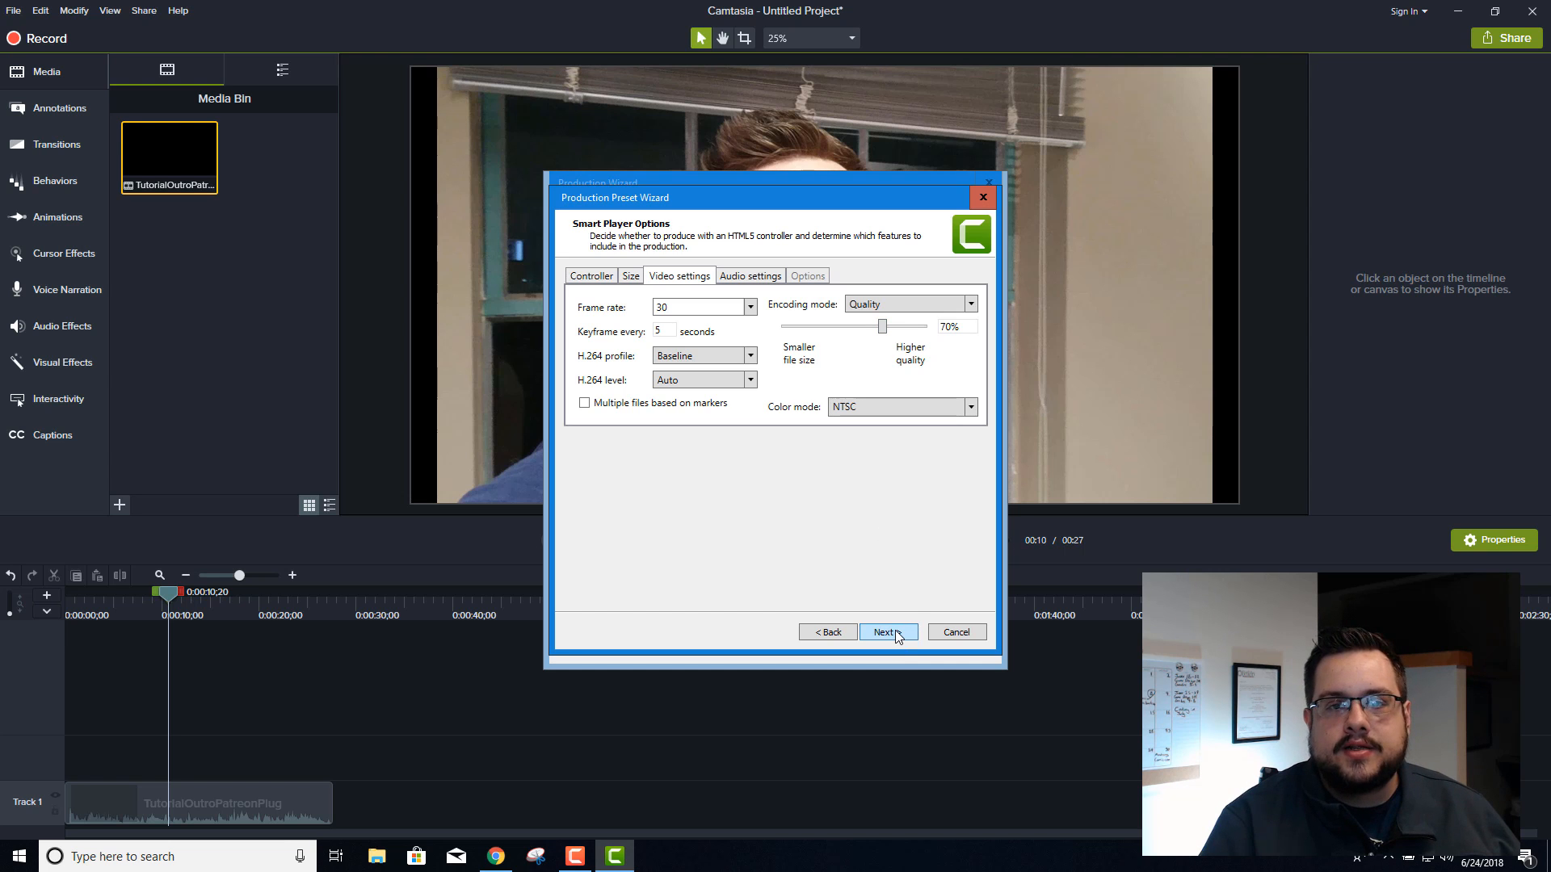
# Finish and save the 4K Preset, close the manager, and select it in the Production Wizard
pyautogui.click(883, 632)
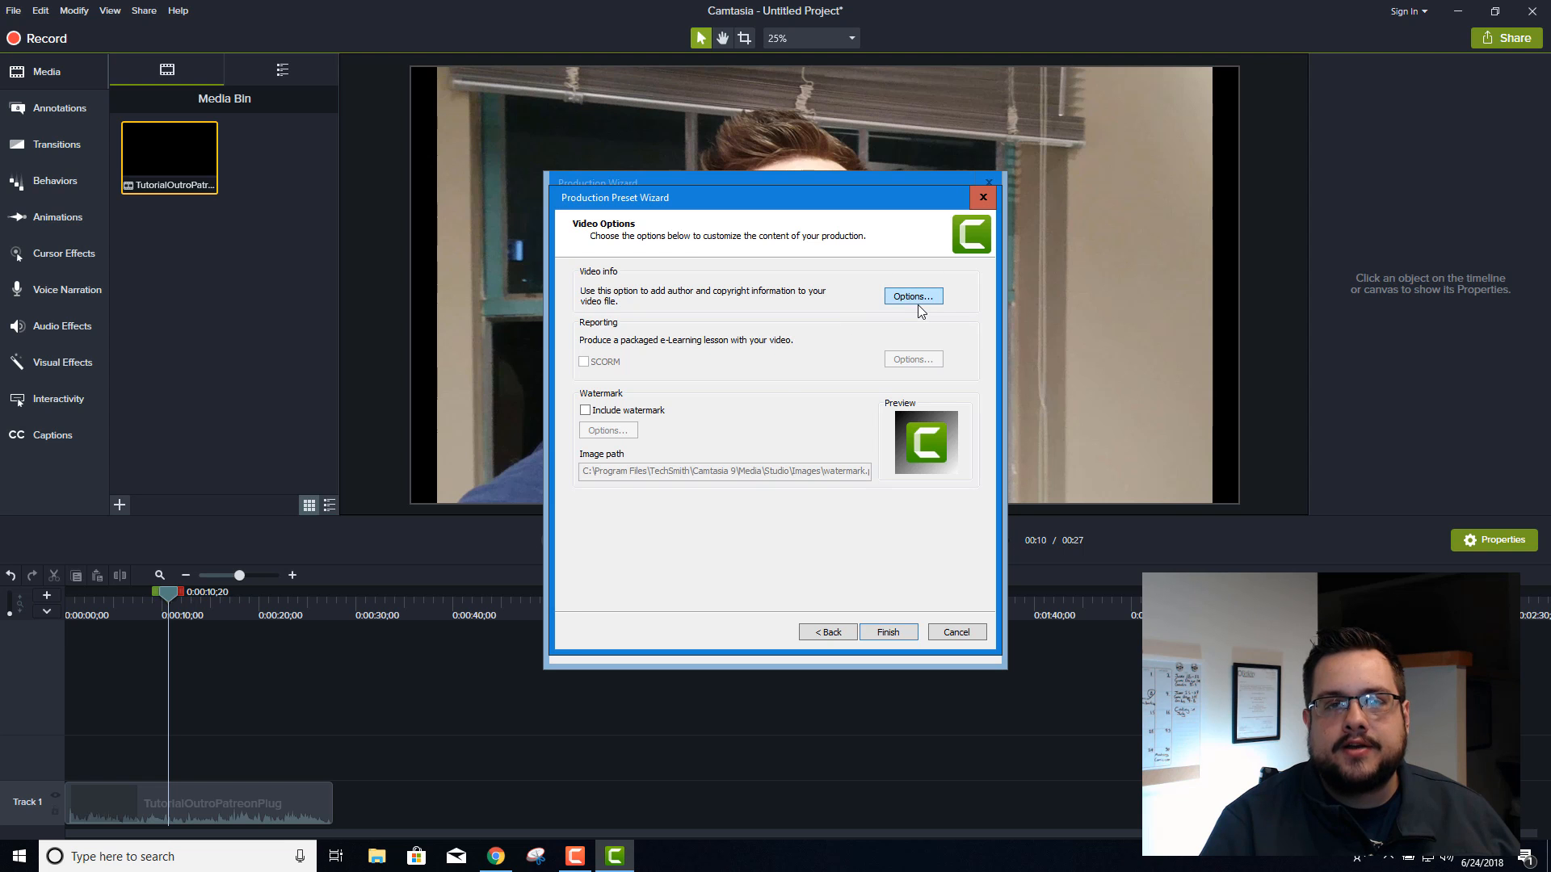
pyautogui.moveTo(914, 303)
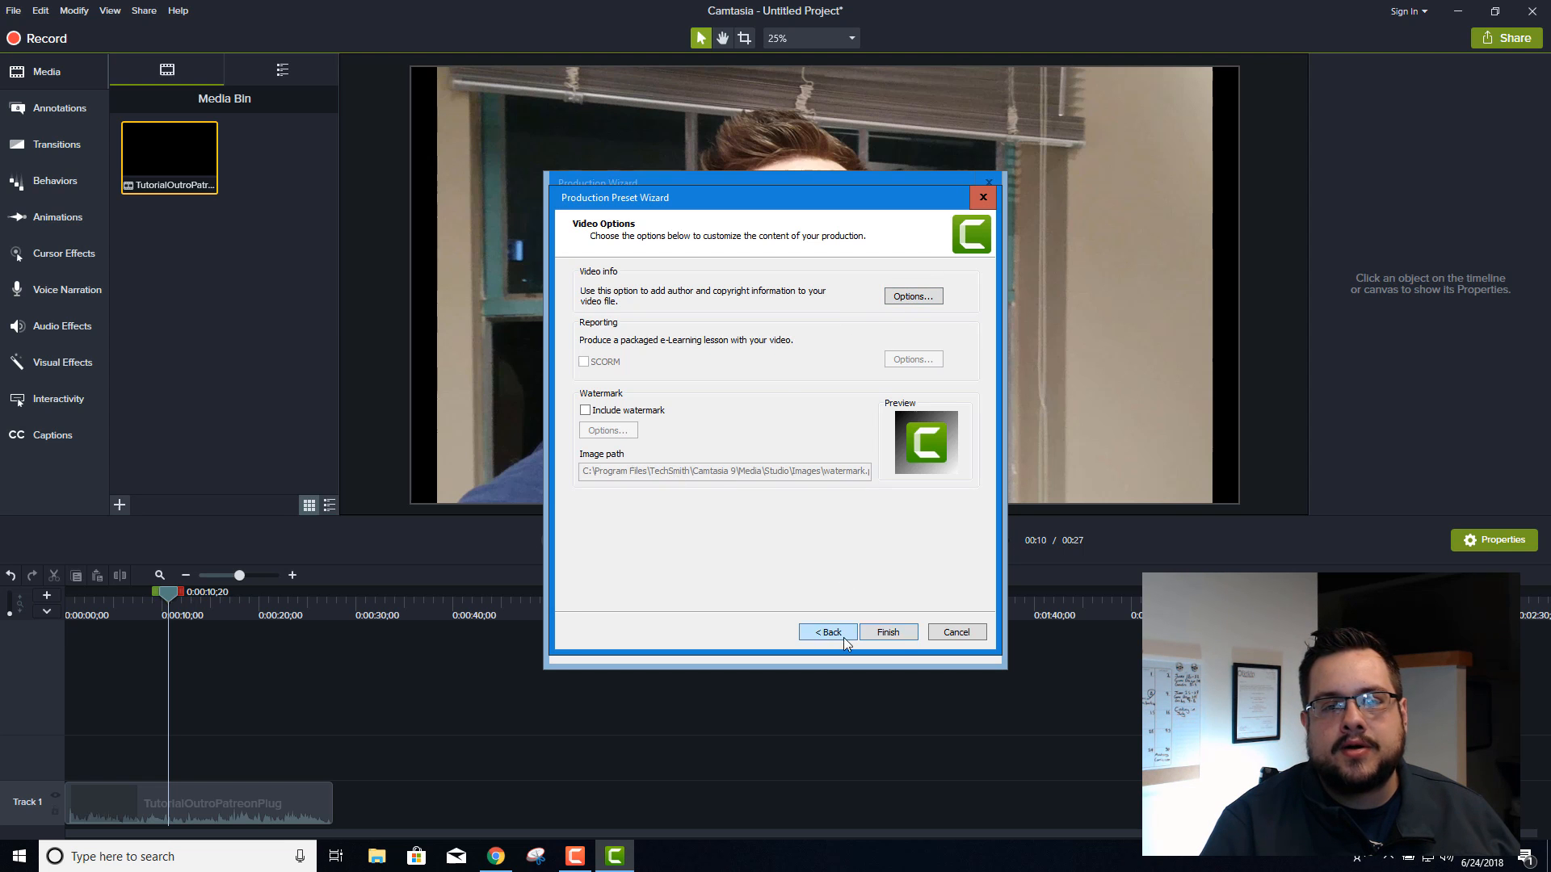
pyautogui.click(827, 631)
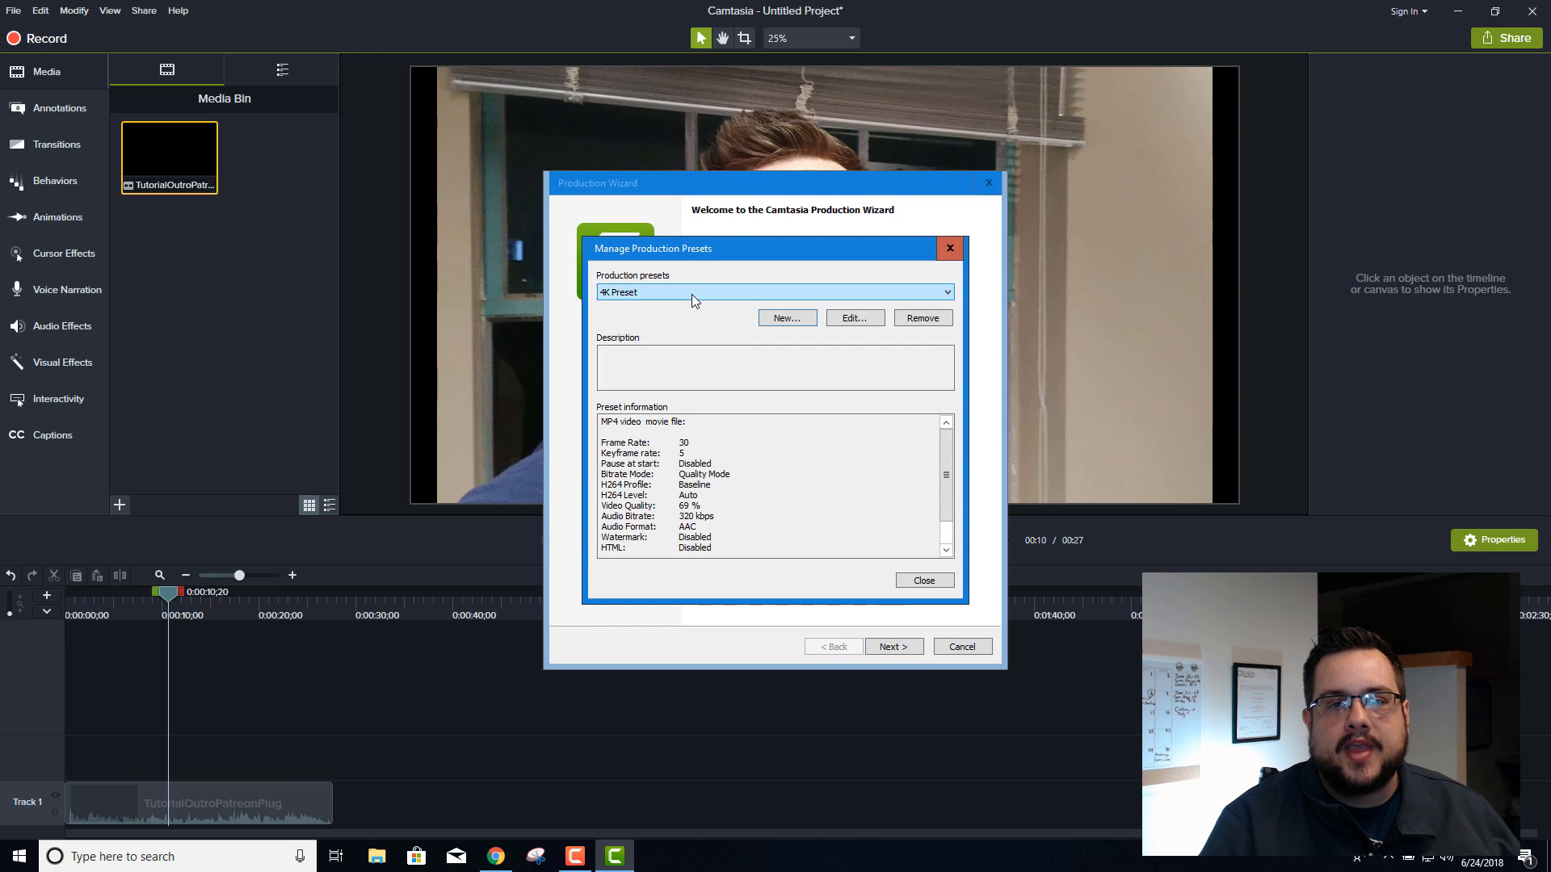
pyautogui.click(921, 581)
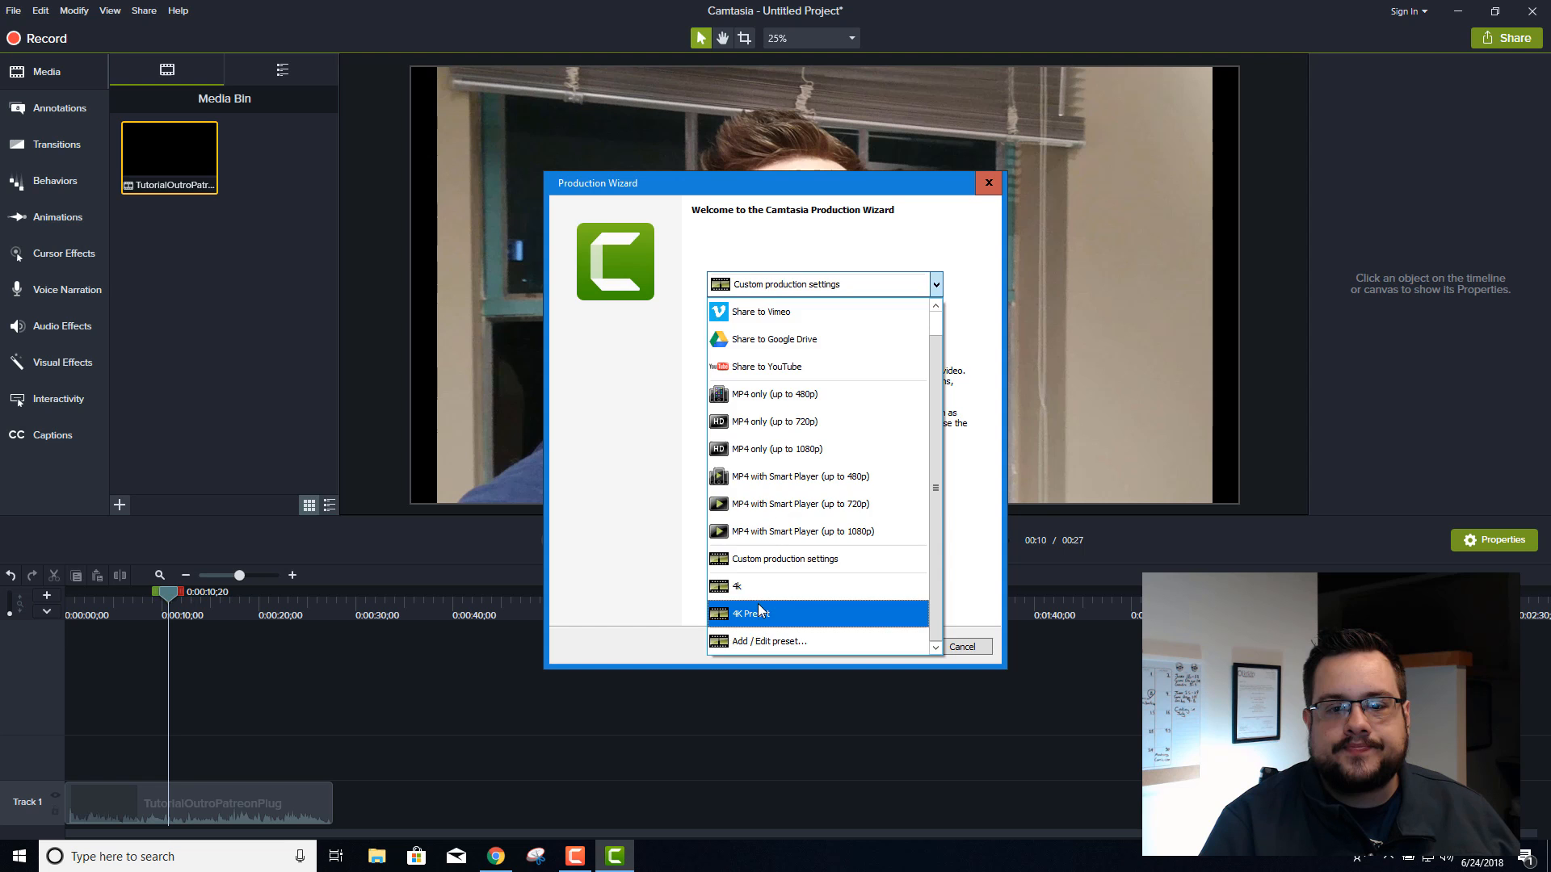
pyautogui.click(750, 613)
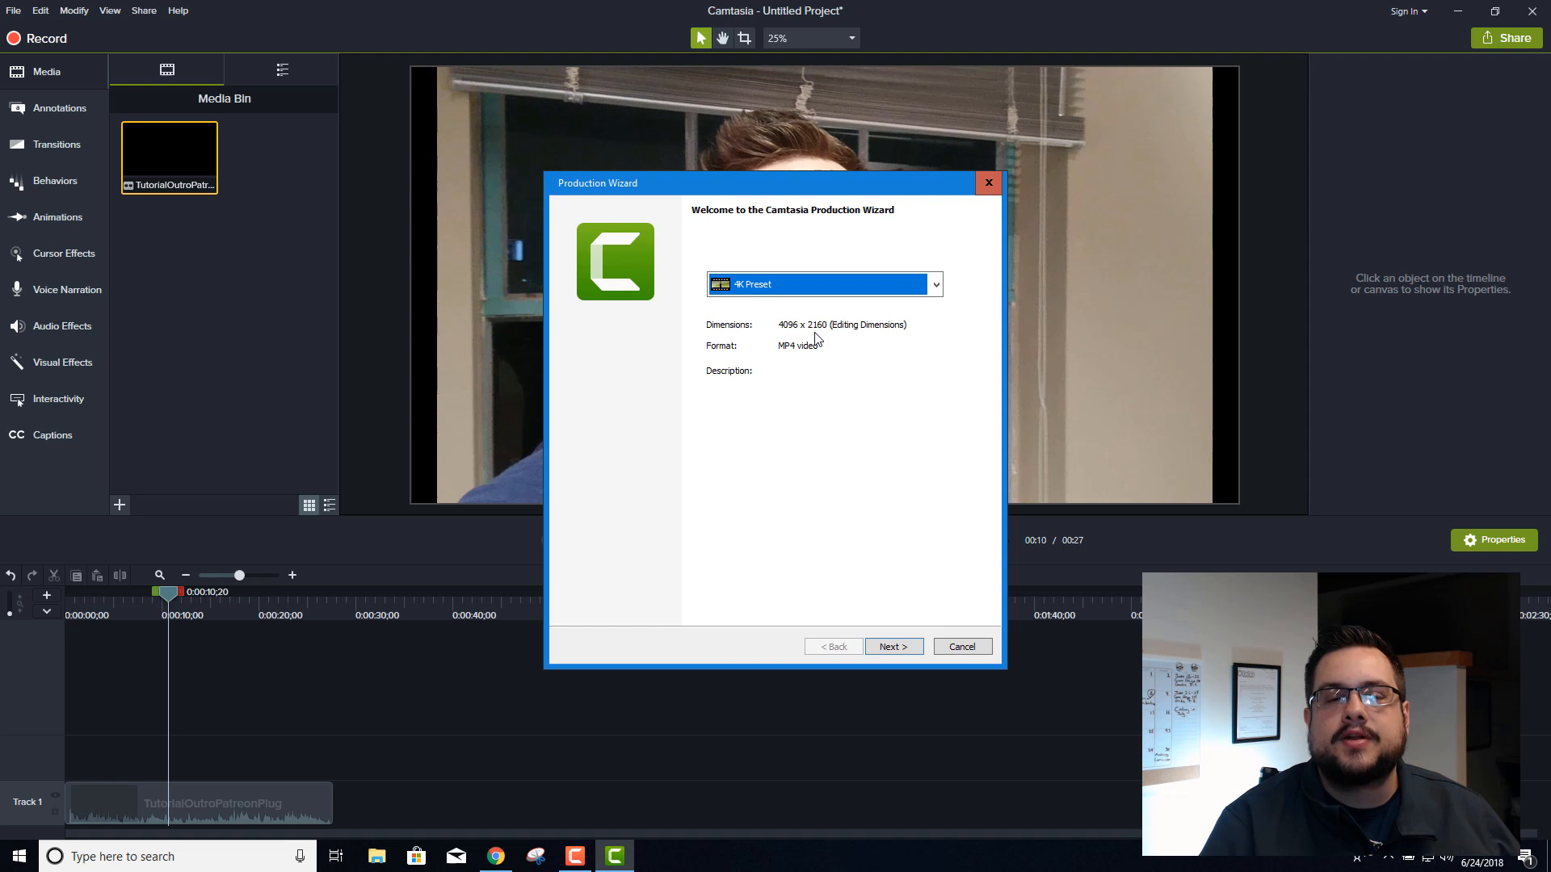
pyautogui.moveTo(856, 386)
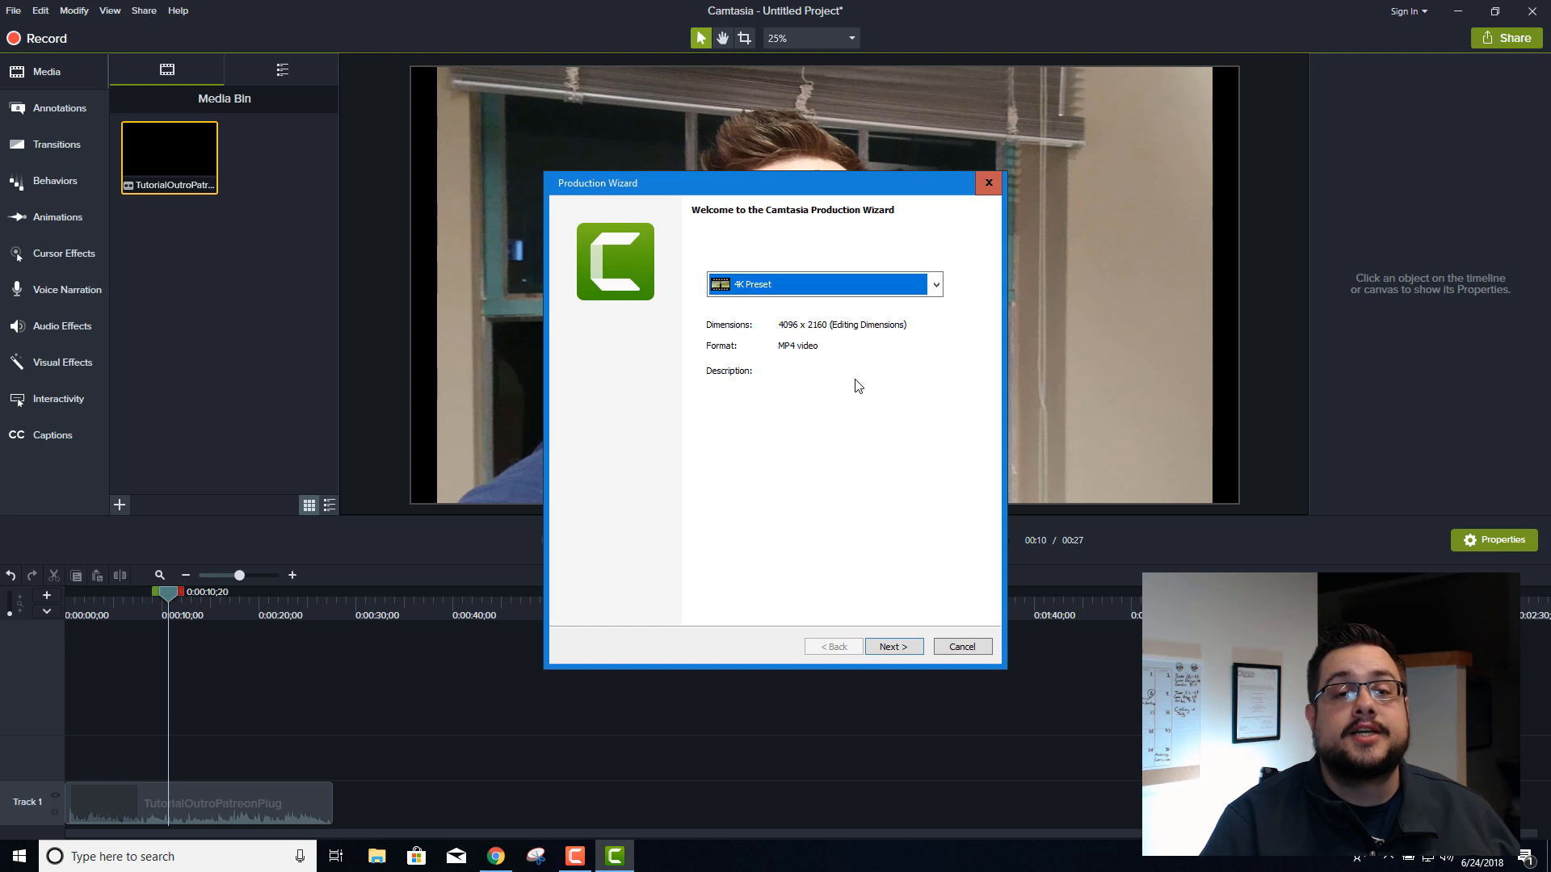